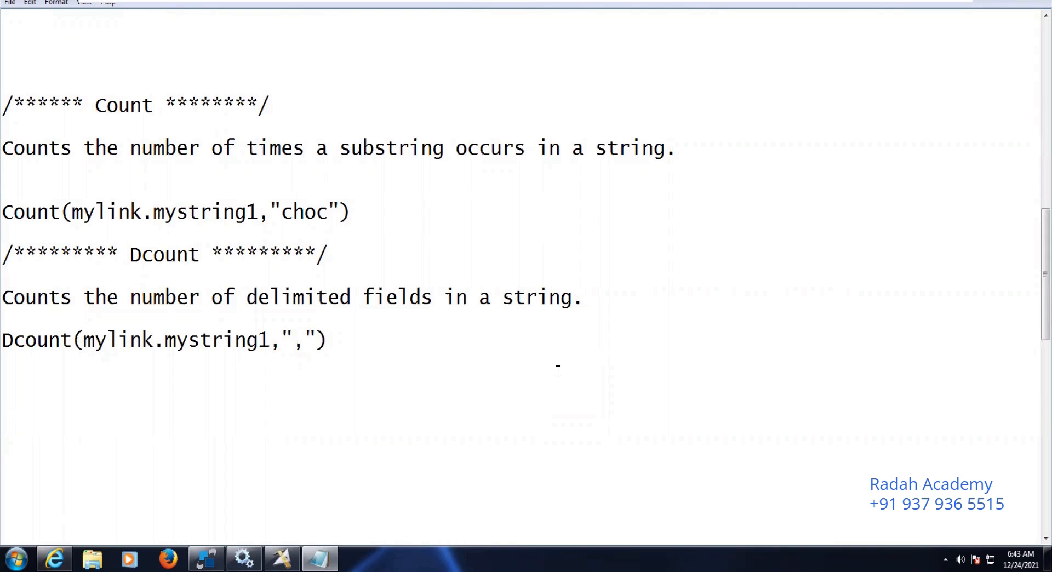
mouse_move(707, 148)
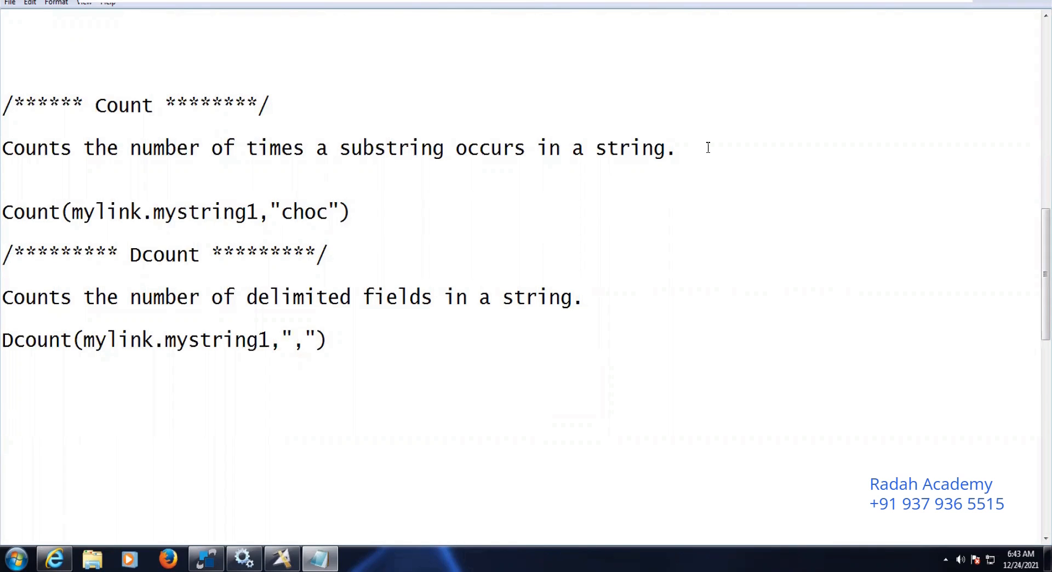
- Highlight the Count description line, then the Dcount description line, in the Notepad notes
left_click_drag(51, 148, 673, 148)
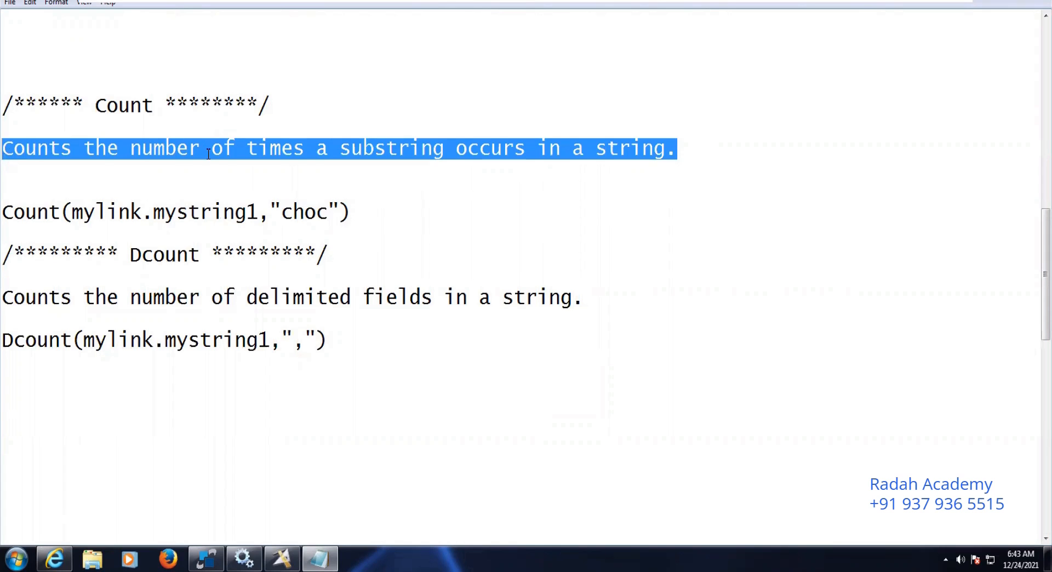
left_click(208, 148)
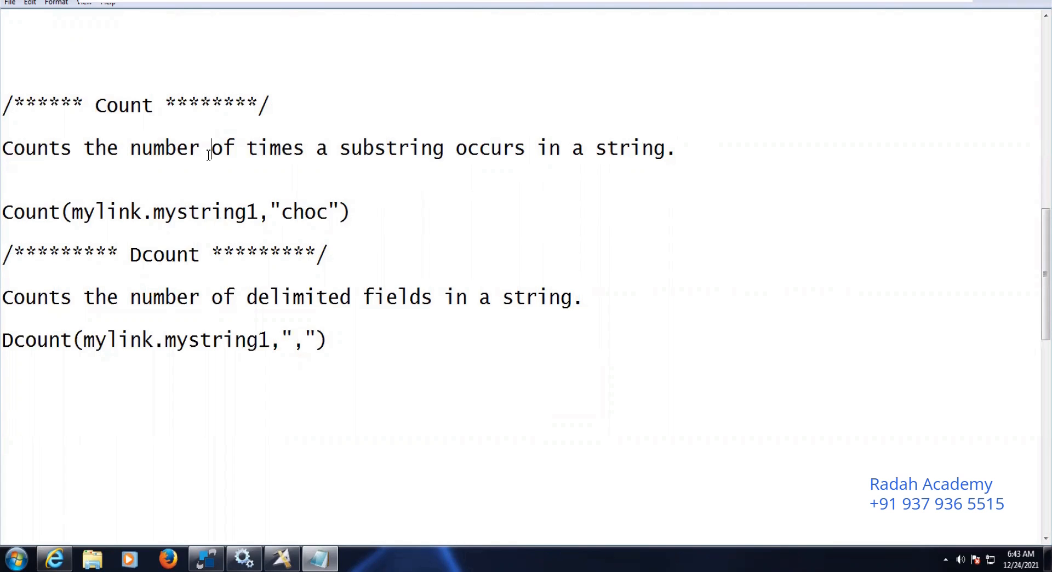
mouse_move(7, 304)
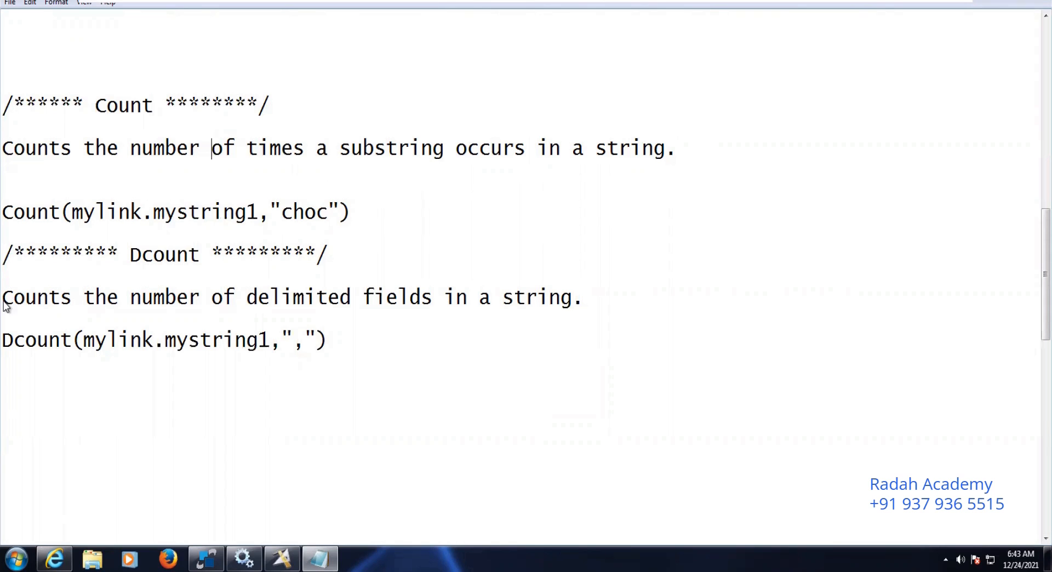
left_click_drag(2, 297, 278, 297)
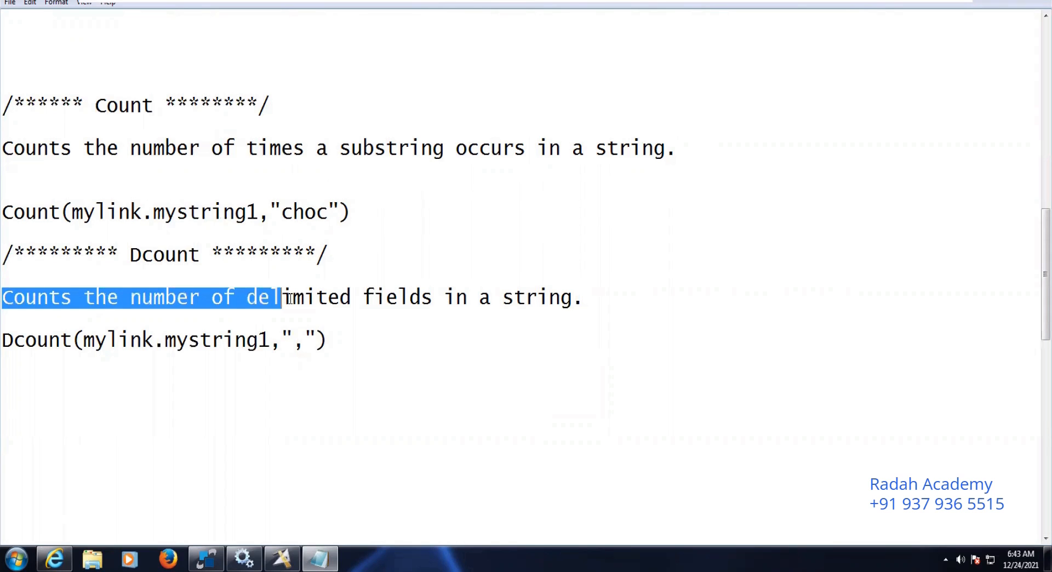
left_click_drag(275, 297, 513, 297)
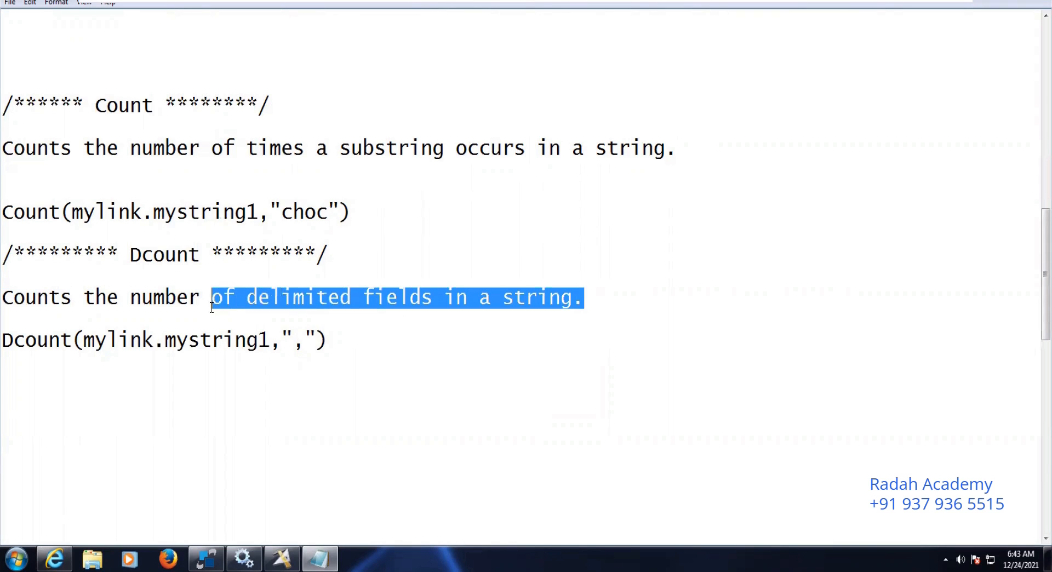
left_click_drag(211, 297, 0, 297)
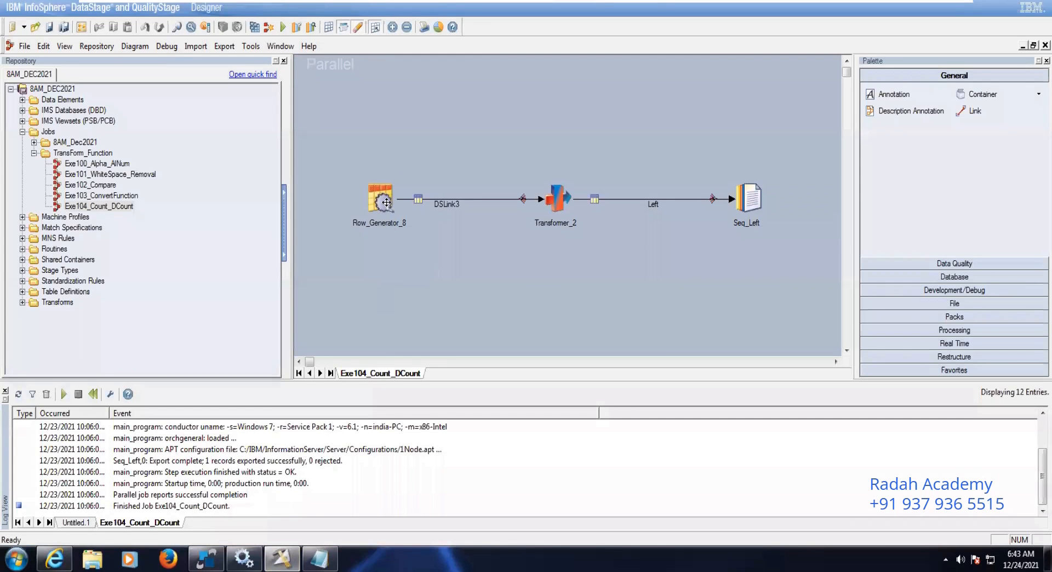
left_click(380, 199)
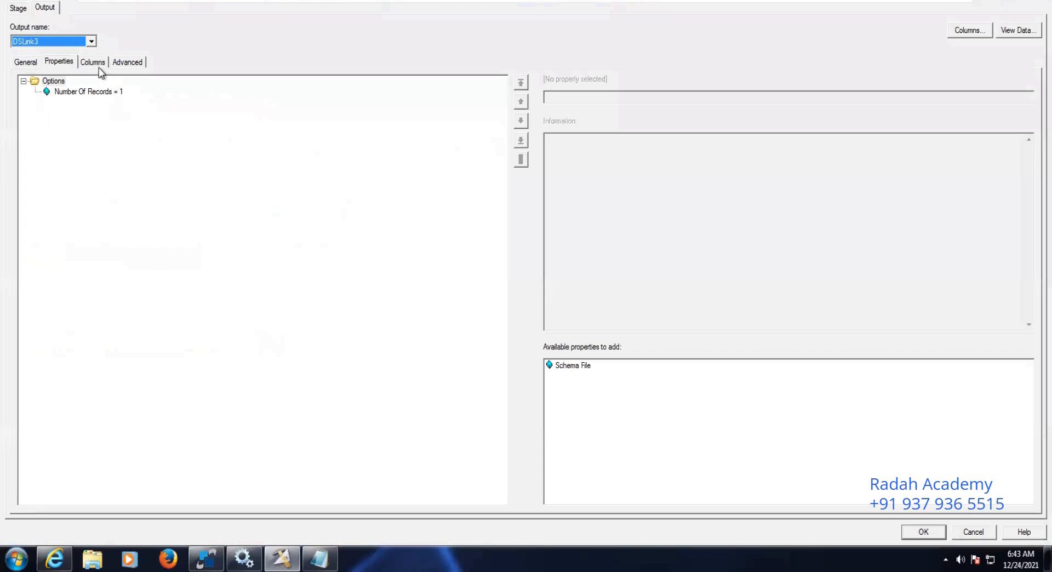
left_click(92, 61)
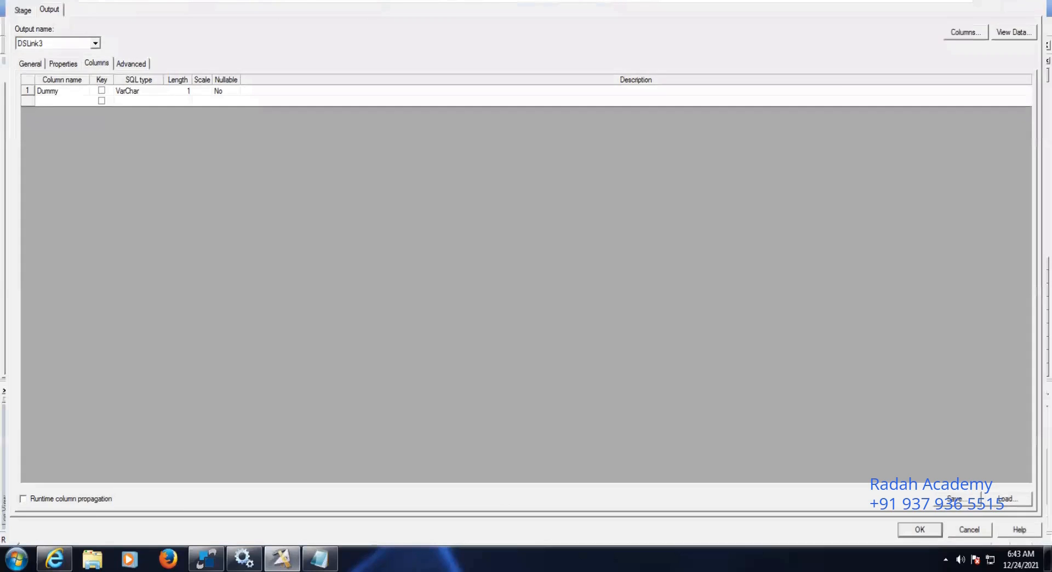
left_click(918, 530)
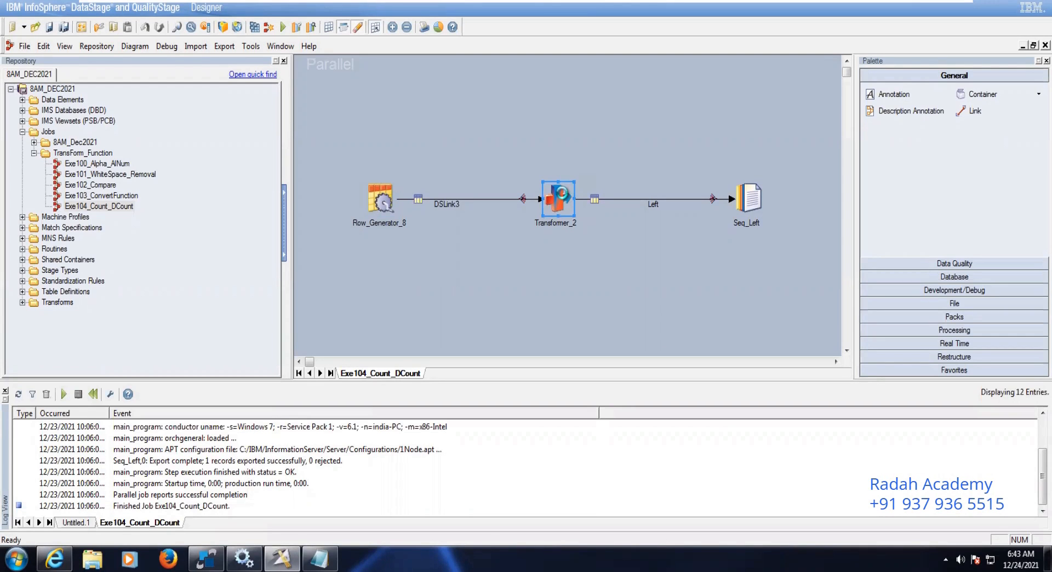
- Bring up Transformer_2's editor and inspect the Count derivation expression
double_click(555, 198)
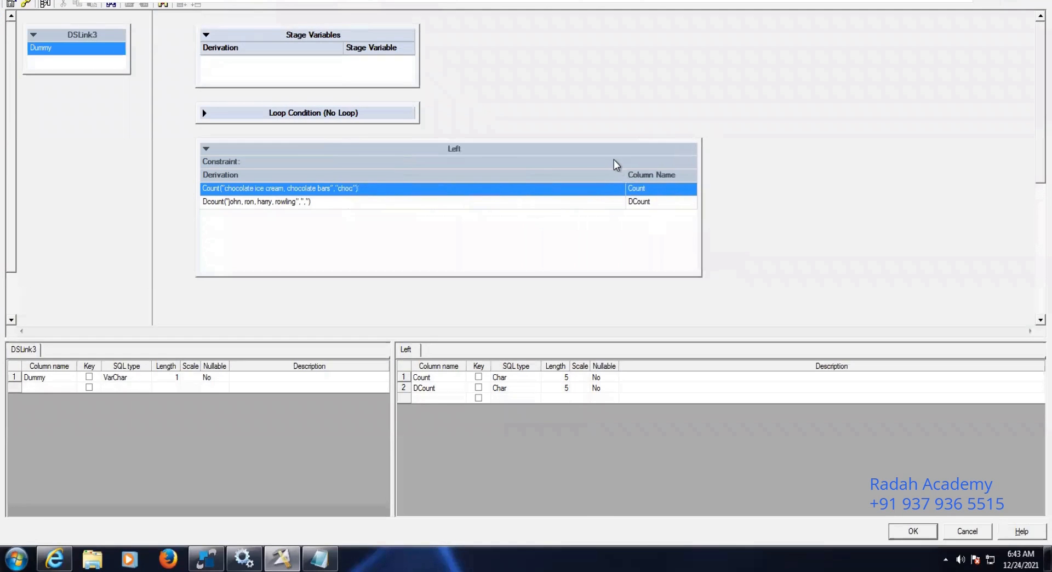
mouse_move(620, 179)
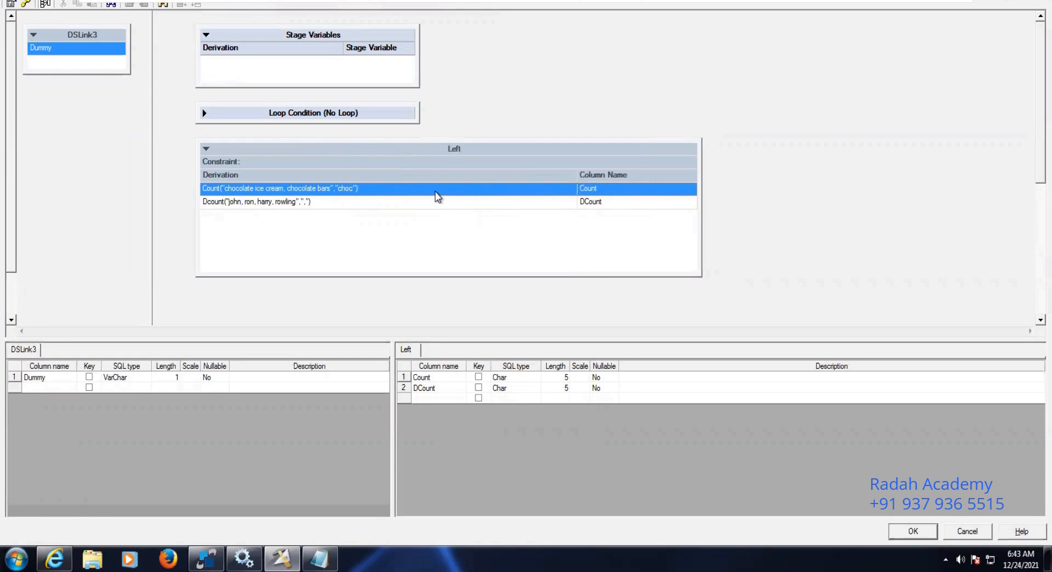
double_click(278, 187)
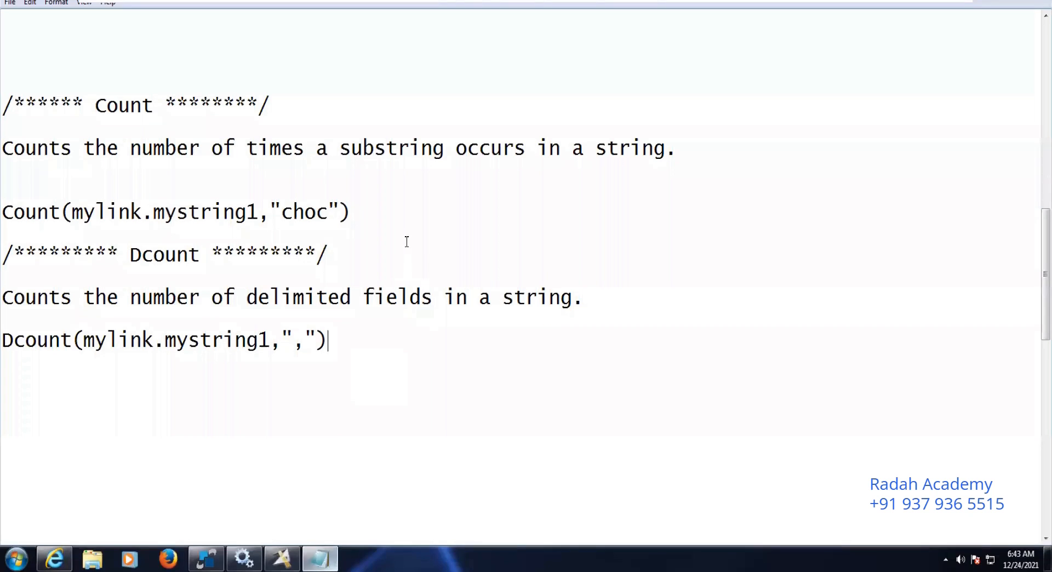
- Add the note line Count("chocolate ice cream, chocolate bars","choc") and highlight the substring choc
left_click(352, 211)
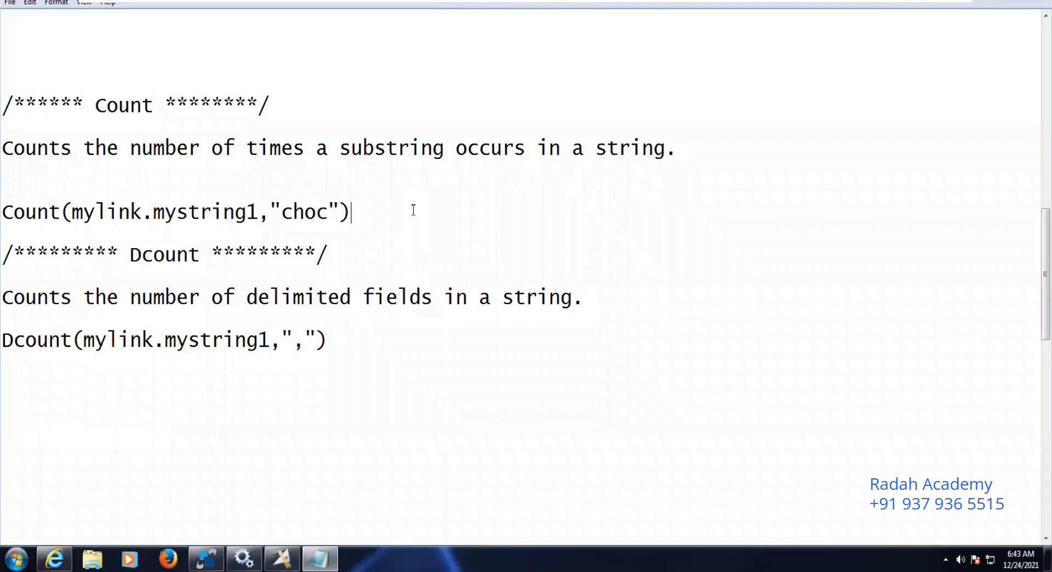
key("Return")
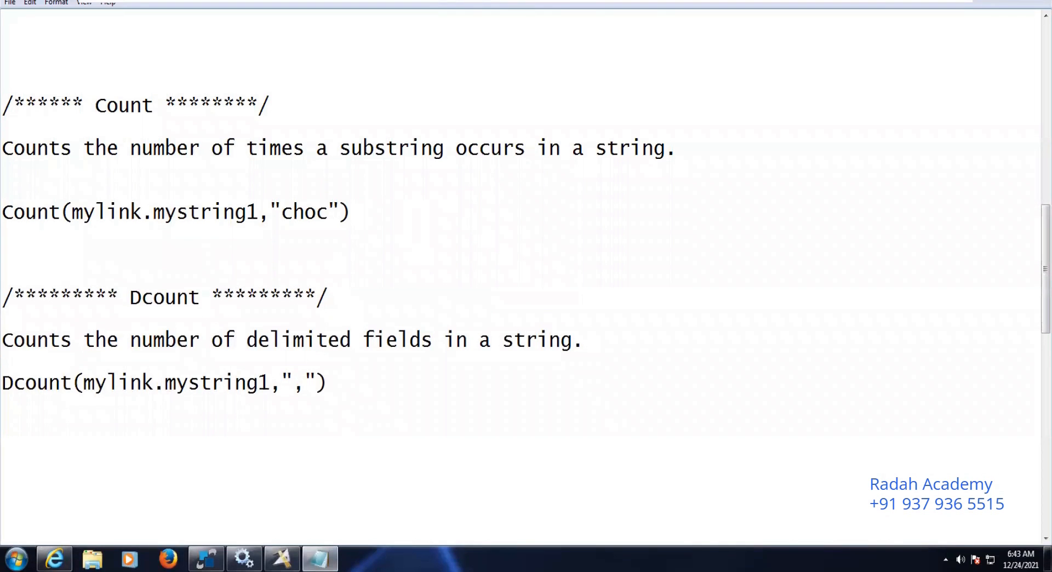
type("Count(\"chocolate ice cream, chocolate bars\",\"choc\")")
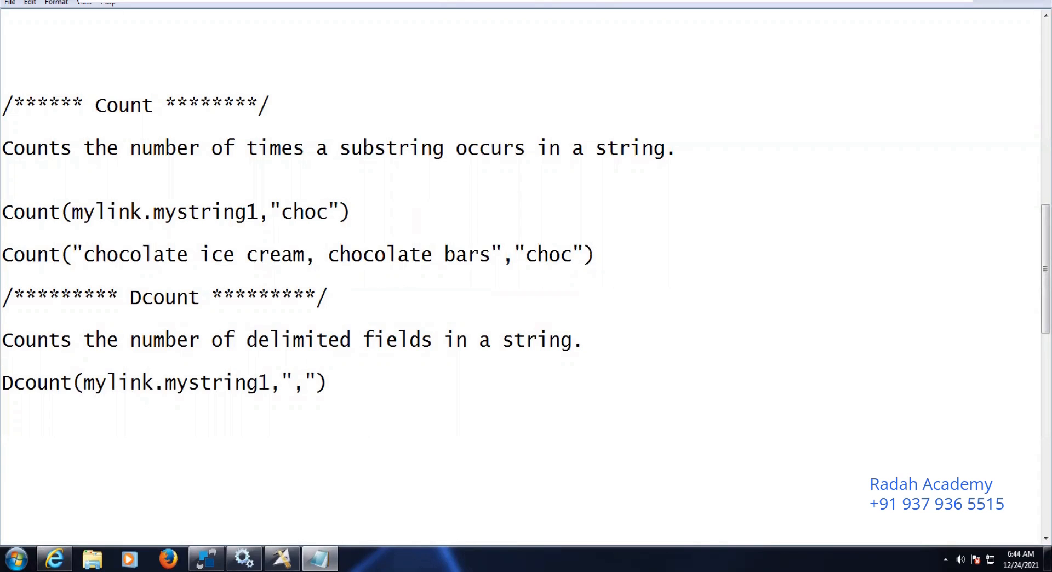
left_click(525, 254)
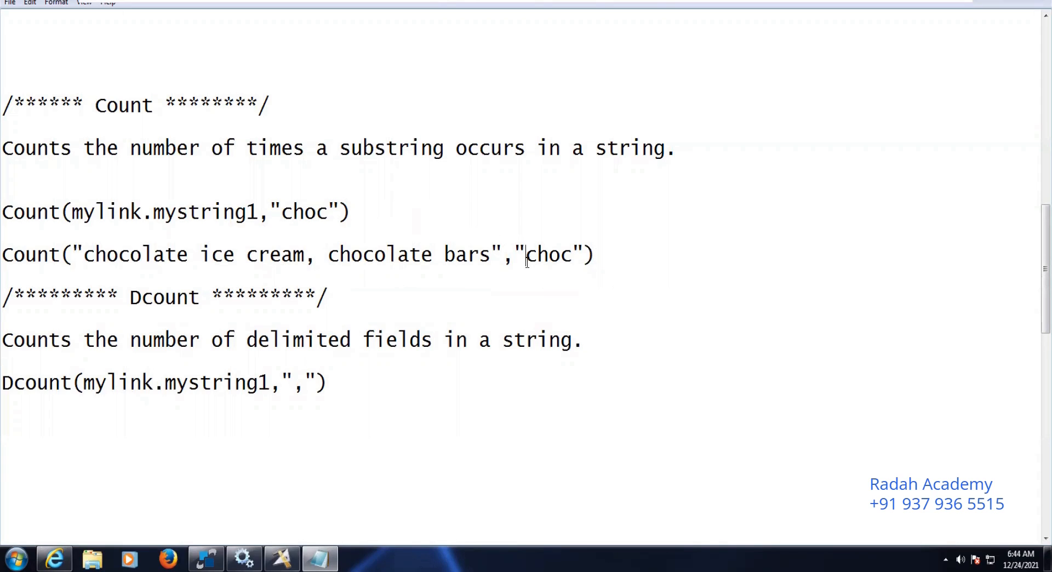
double_click(544, 254)
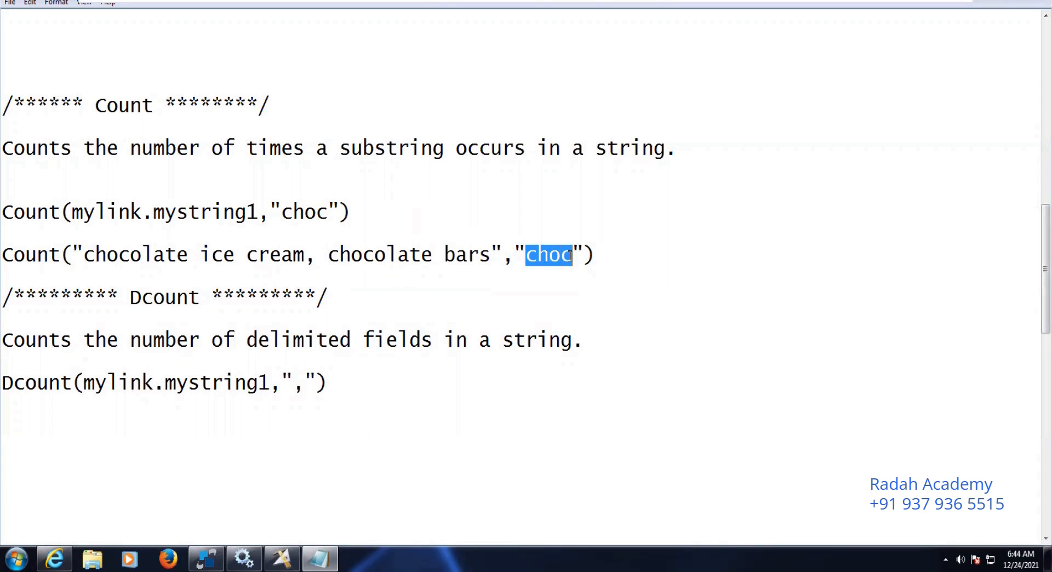
mouse_move(611, 256)
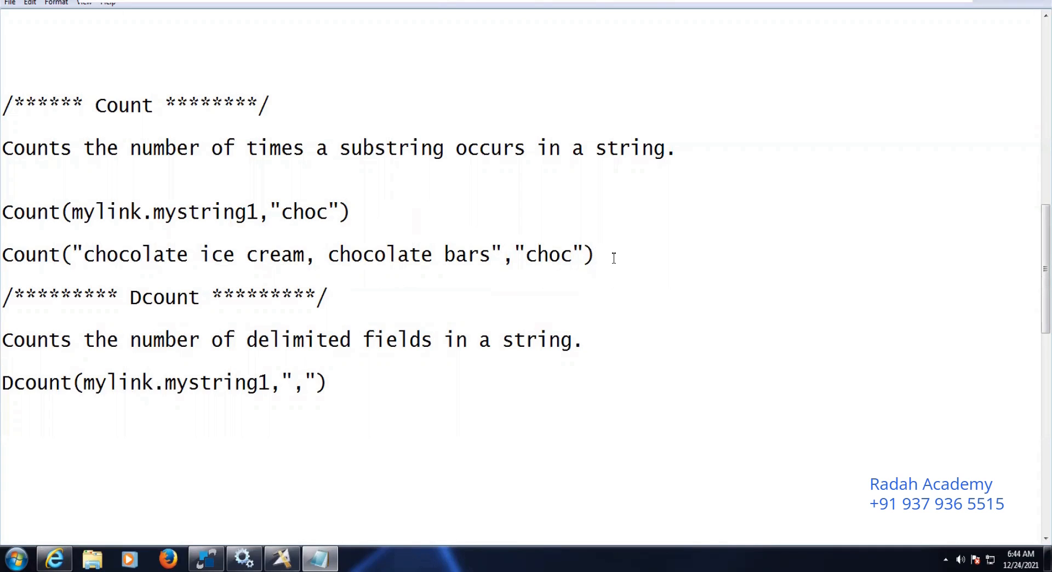
left_click(592, 255)
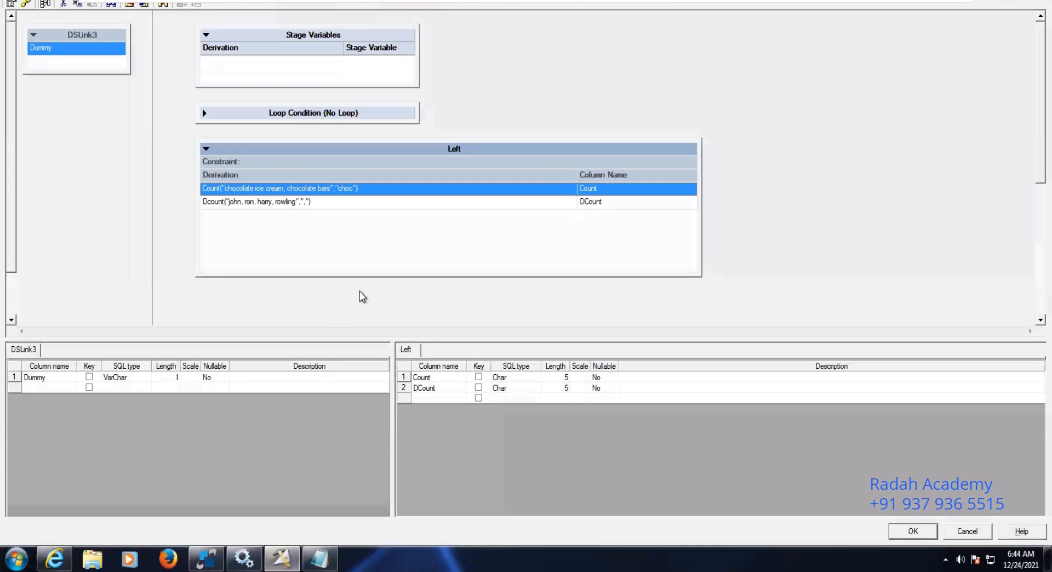
- Select the whole DCount derivation expression in the Transformer editor
left_click(268, 202)
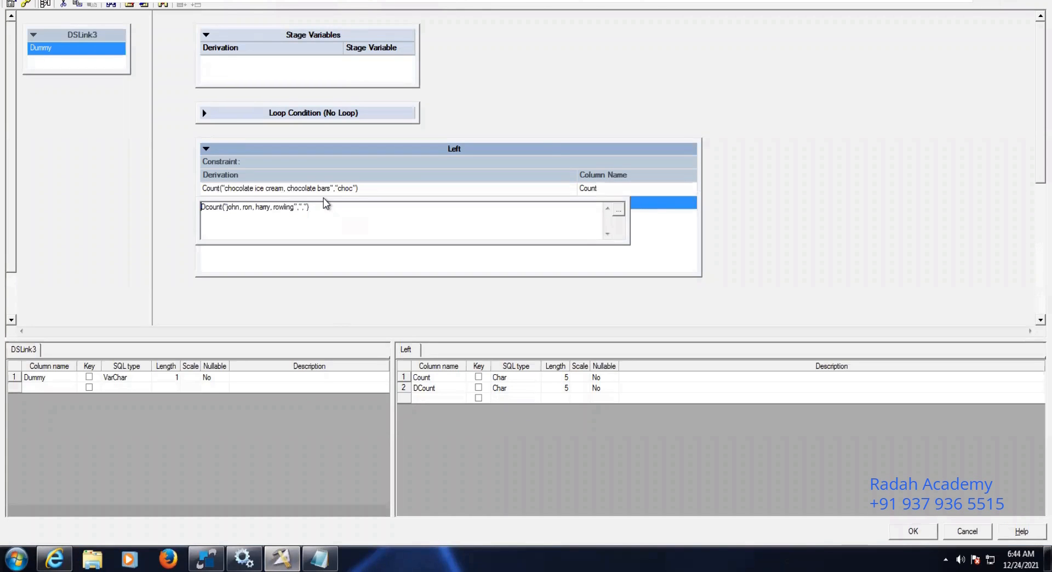
triple_click(253, 206)
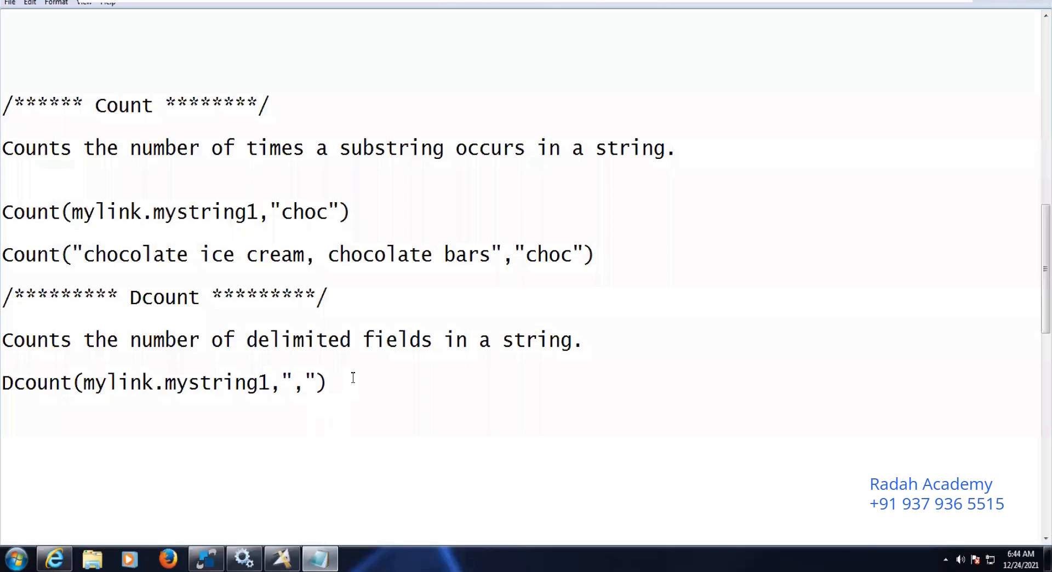
- Add the note line Dcount("john, ron, harry, rowling",","), highlight its comma delimiter, and return to Designer
key("Return")
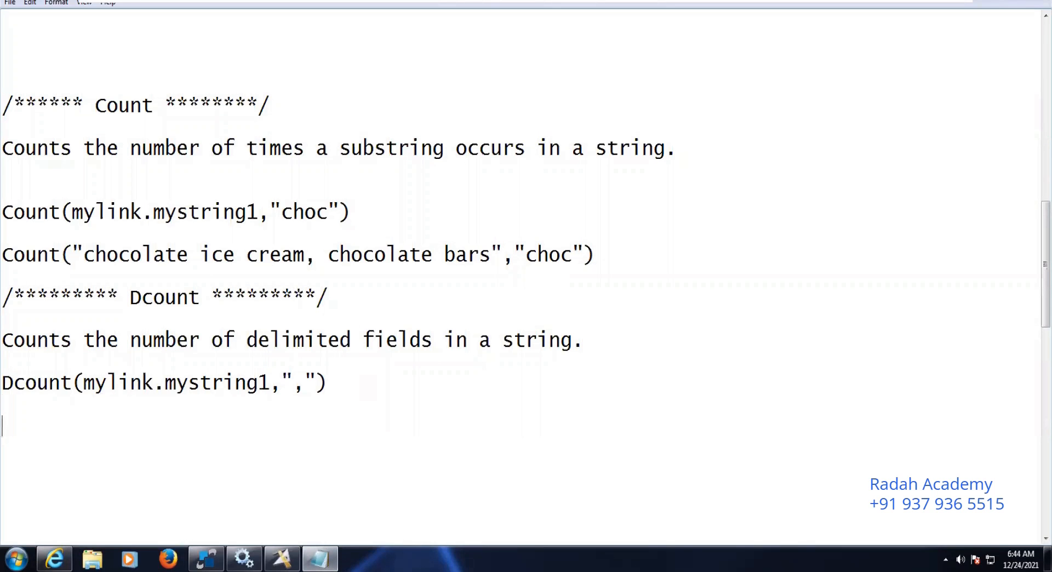
type("Dcount(\"john, ron, harry, rowling\",\",\")")
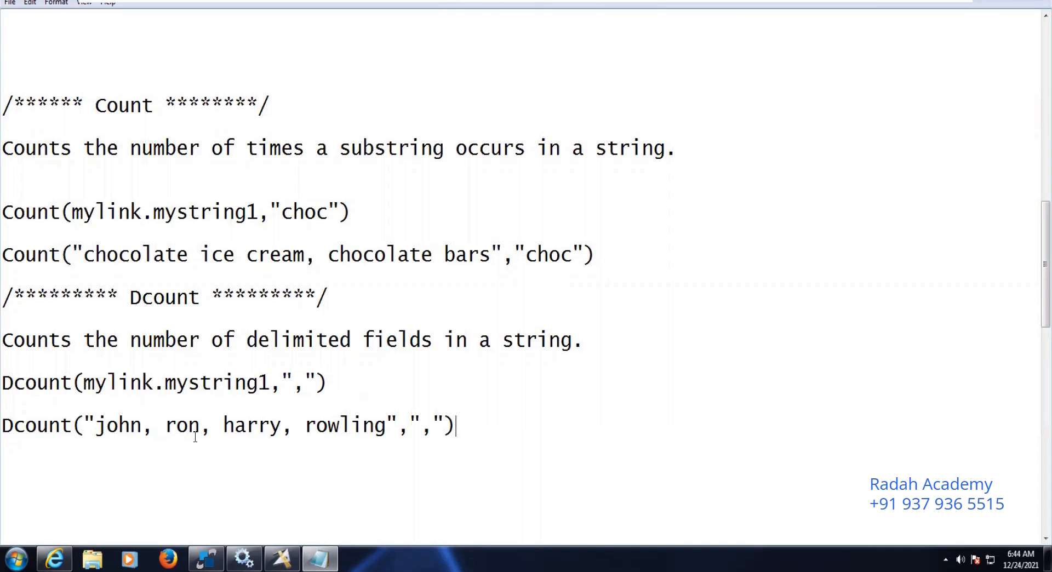
mouse_move(349, 426)
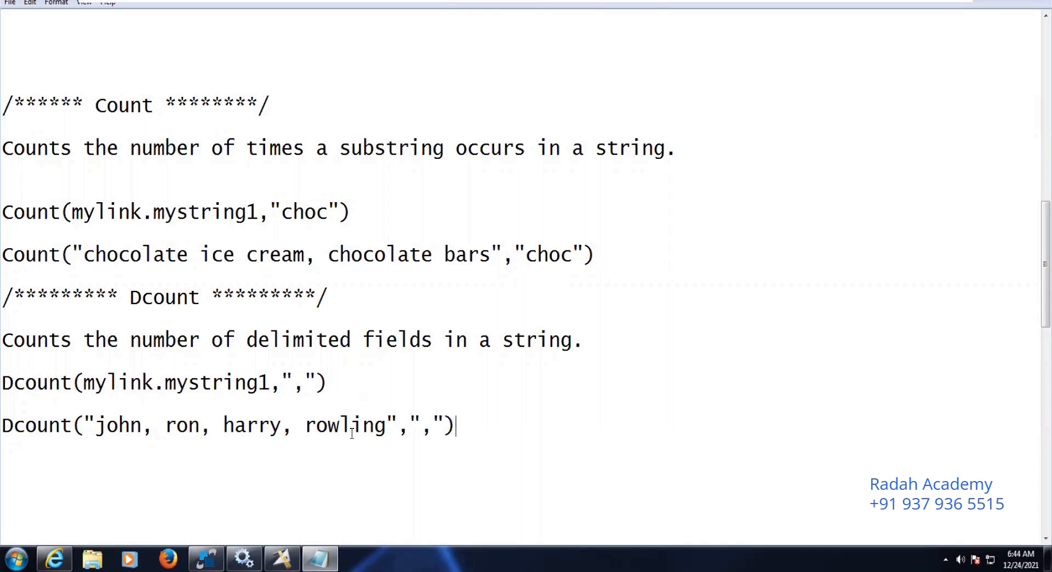
mouse_move(410, 432)
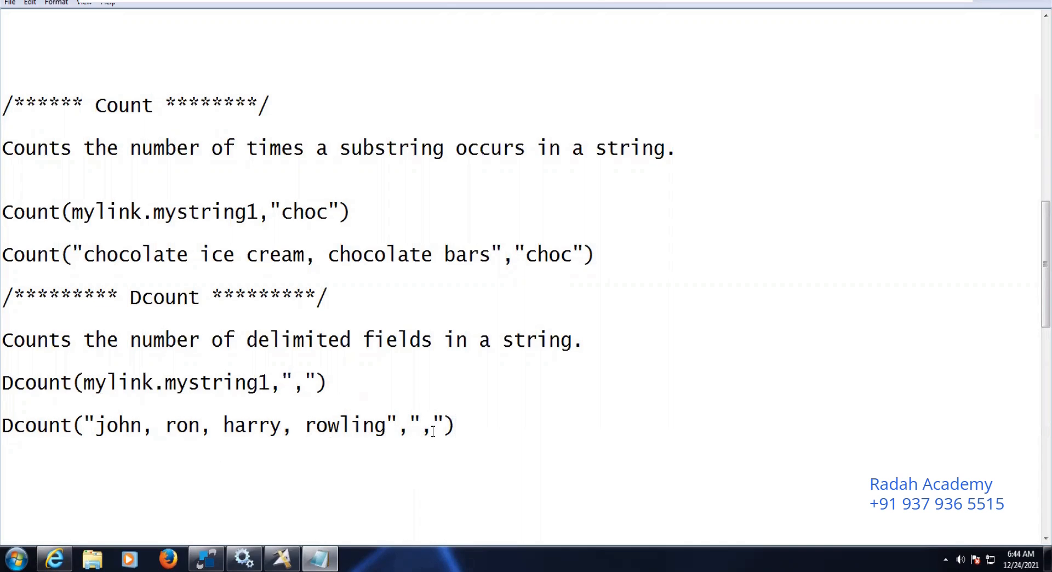
double_click(427, 424)
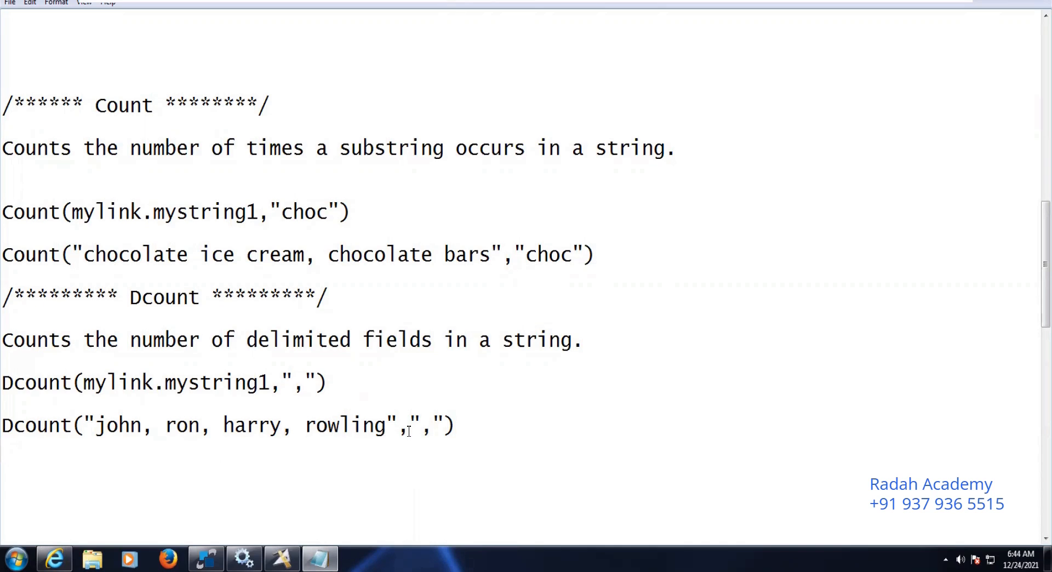
double_click(403, 424)
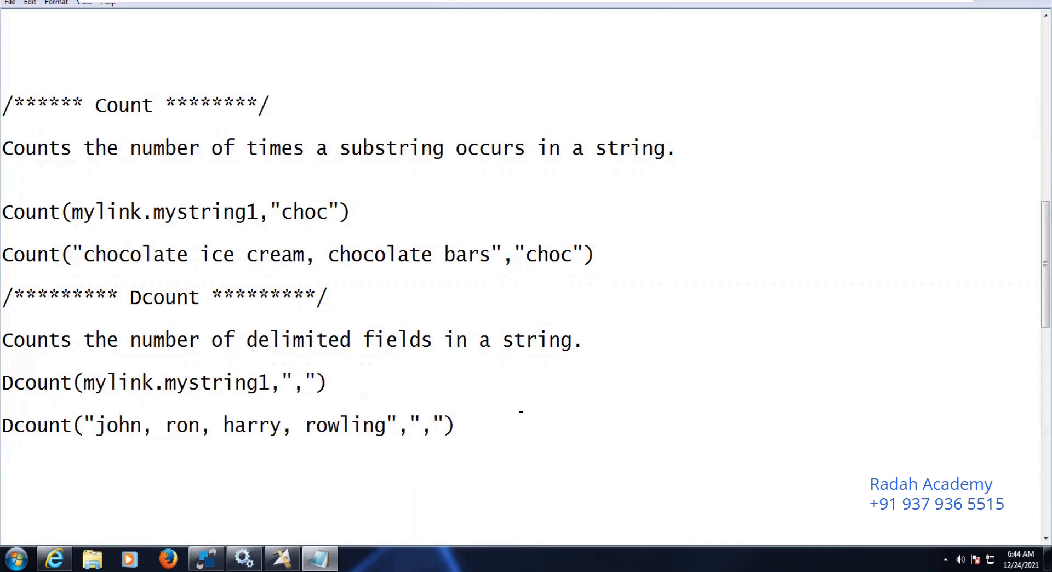
mouse_move(282, 558)
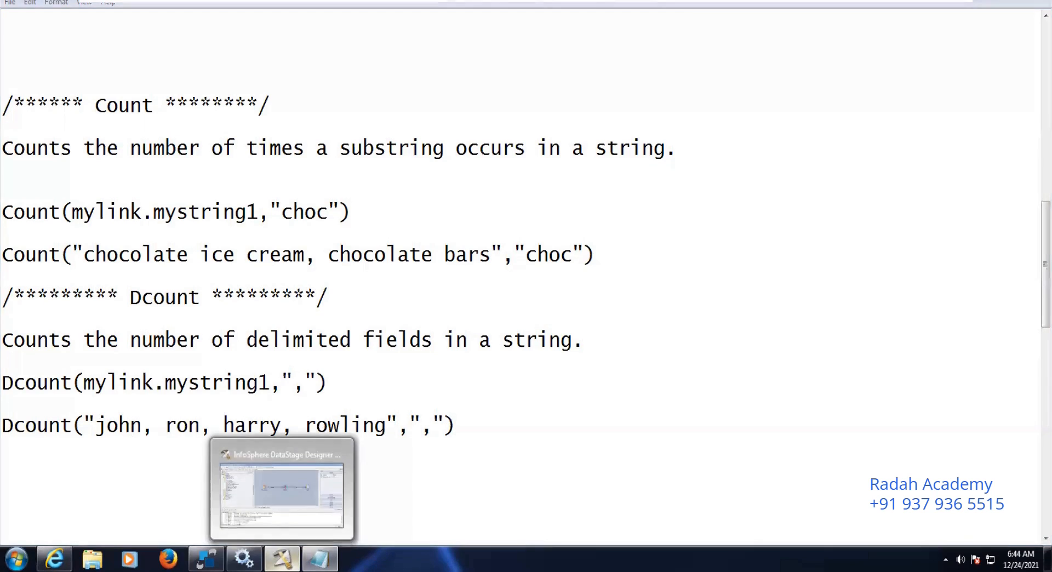
left_click(282, 490)
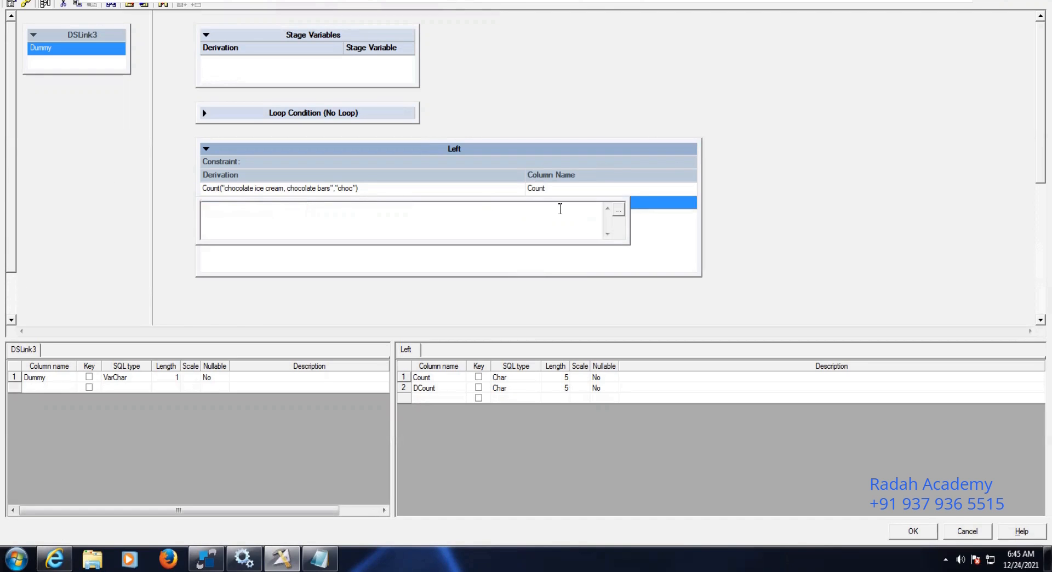
- Complete the DCount derivation as Dcount("john, ron, harry, rowling",",") and accept the Transformer changes
right_click(402, 221)
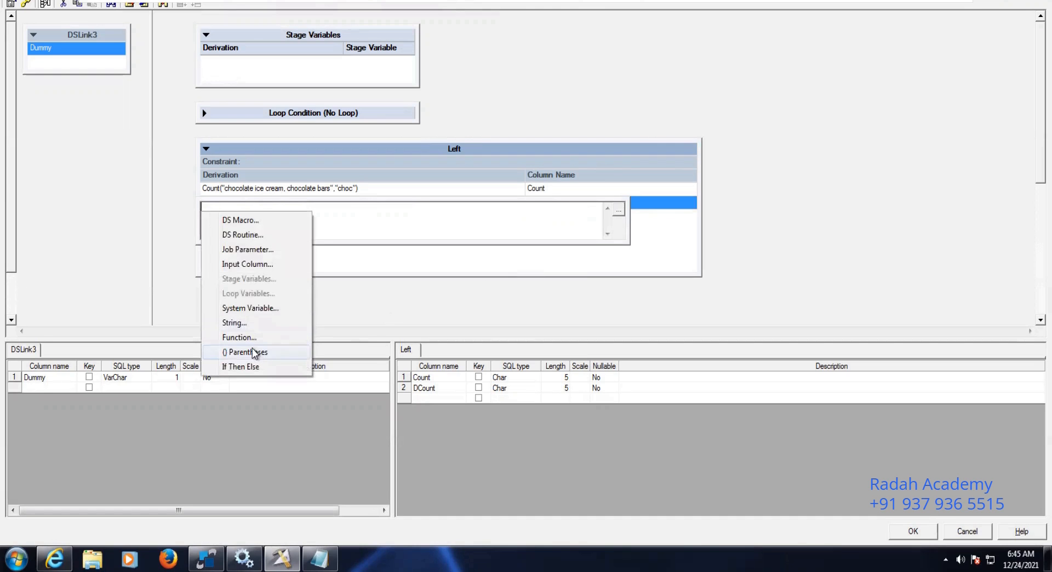
left_click(238, 338)
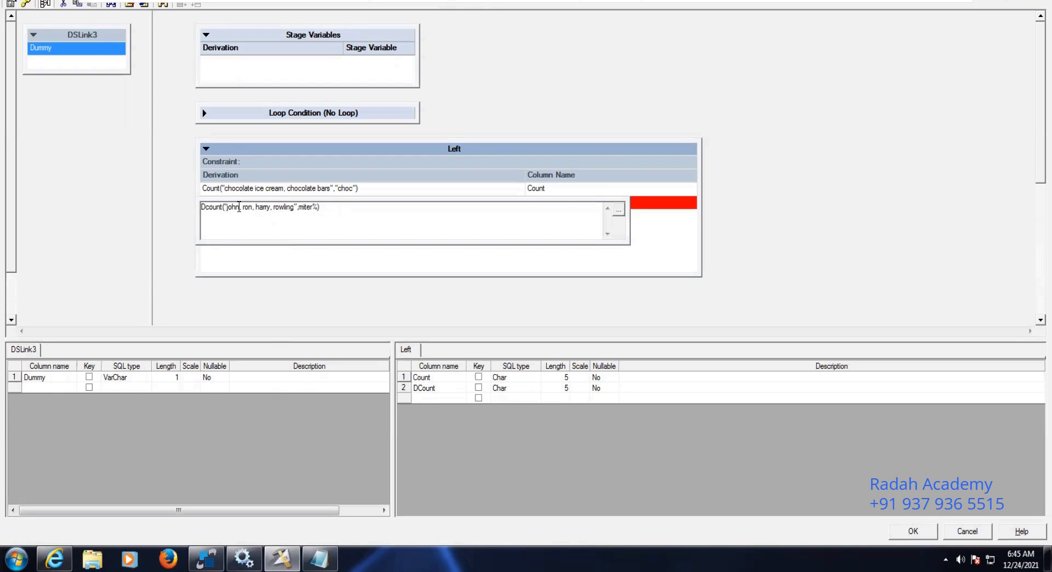
key("BackSpace")
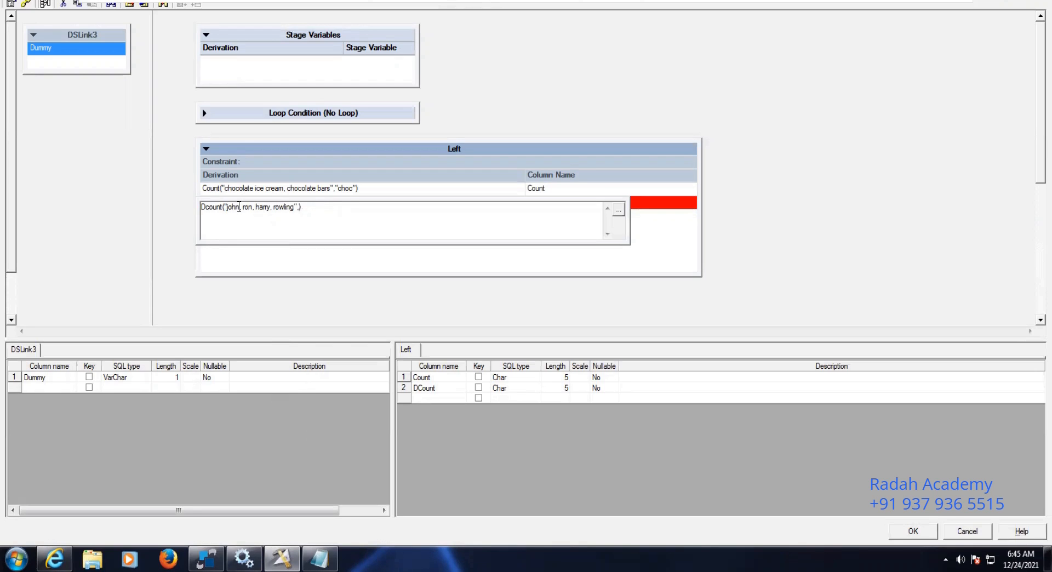
type("\",\"")
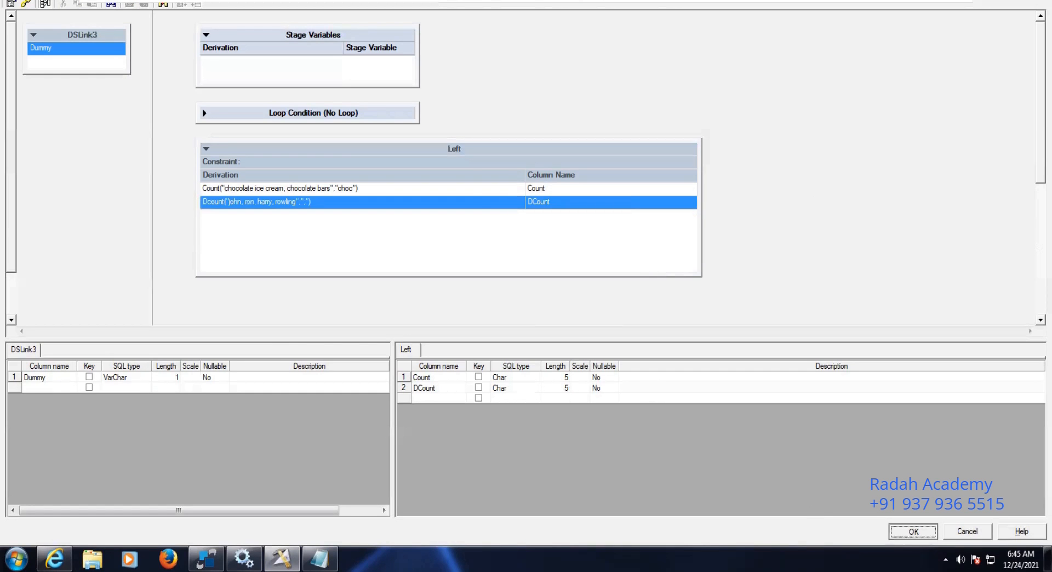
left_click(911, 531)
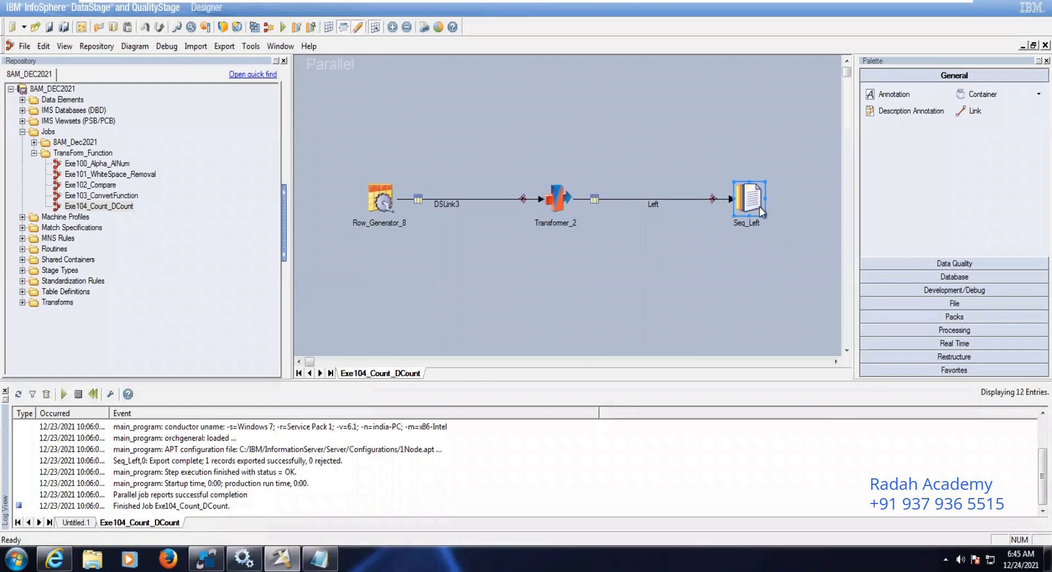
double_click(746, 202)
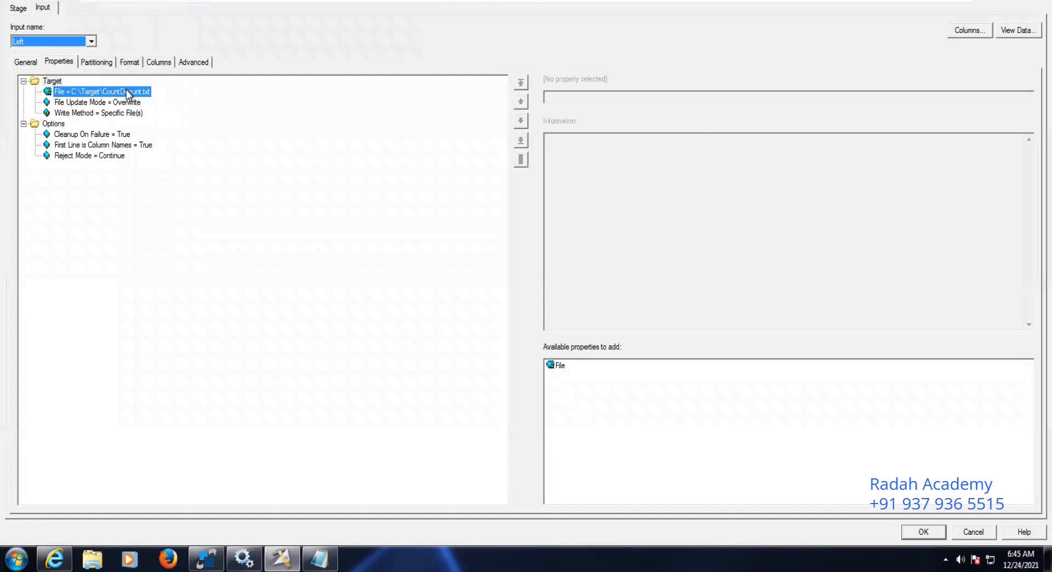
left_click(101, 91)
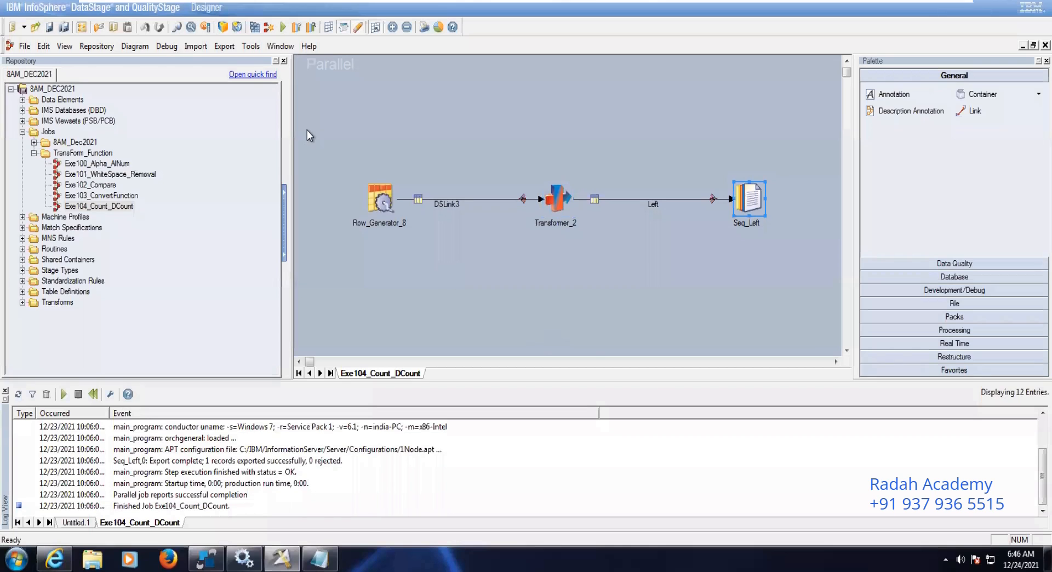
- Run the job, agreeing to compile and save it first
left_click(283, 26)
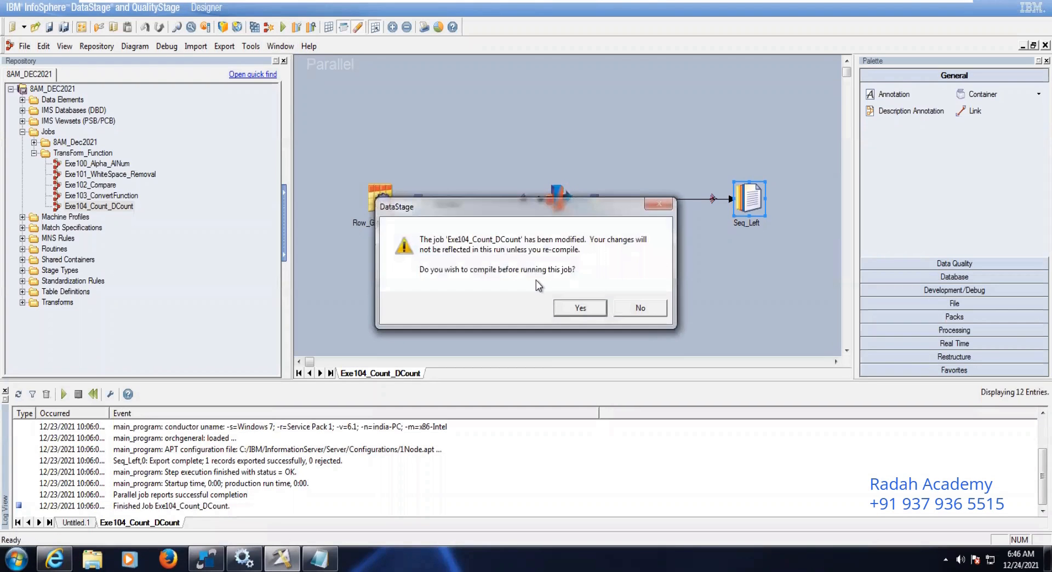
left_click(580, 308)
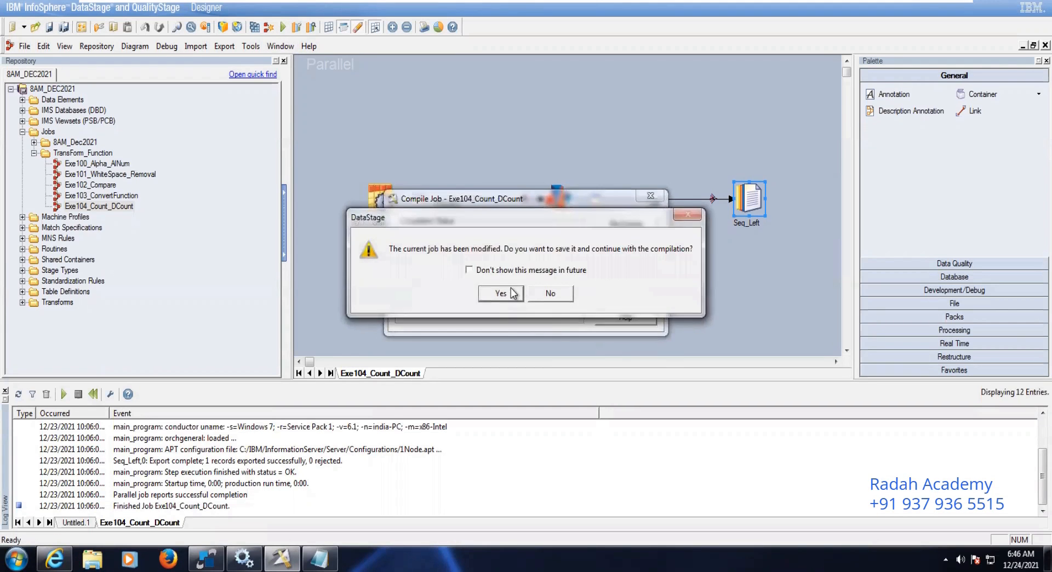
left_click(500, 292)
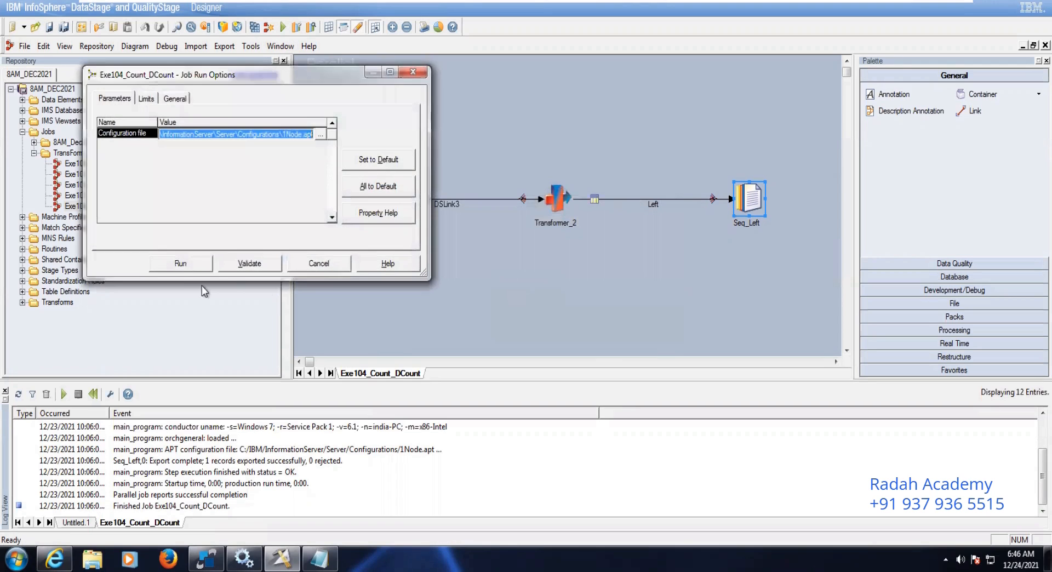
left_click(178, 263)
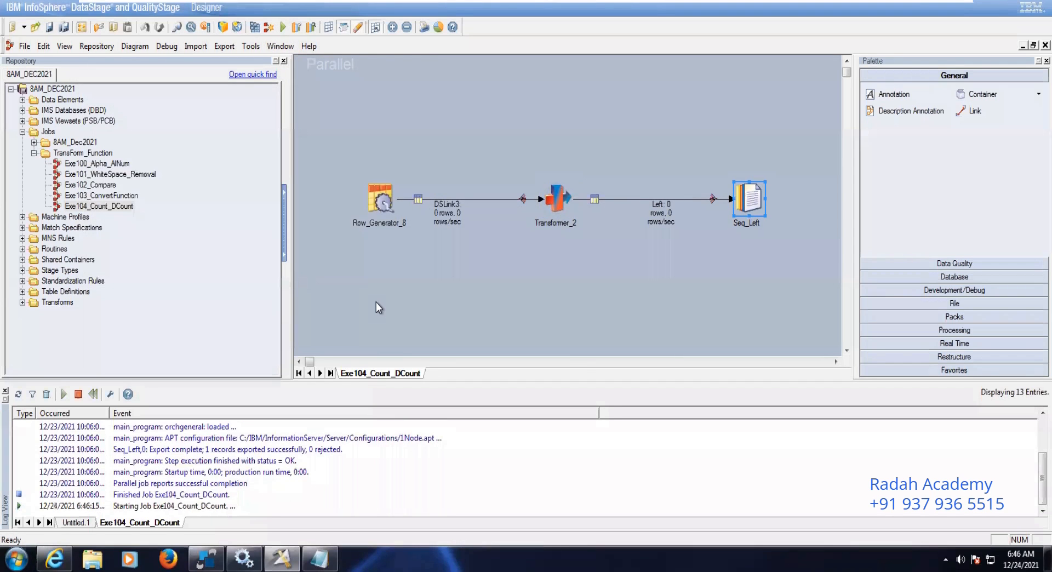
mouse_move(711, 258)
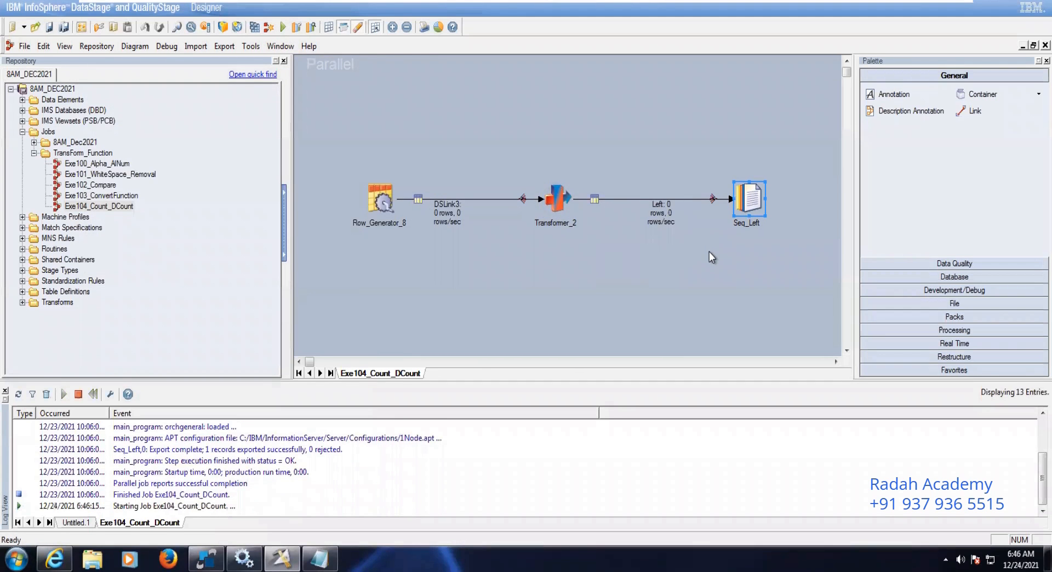
mouse_move(748, 196)
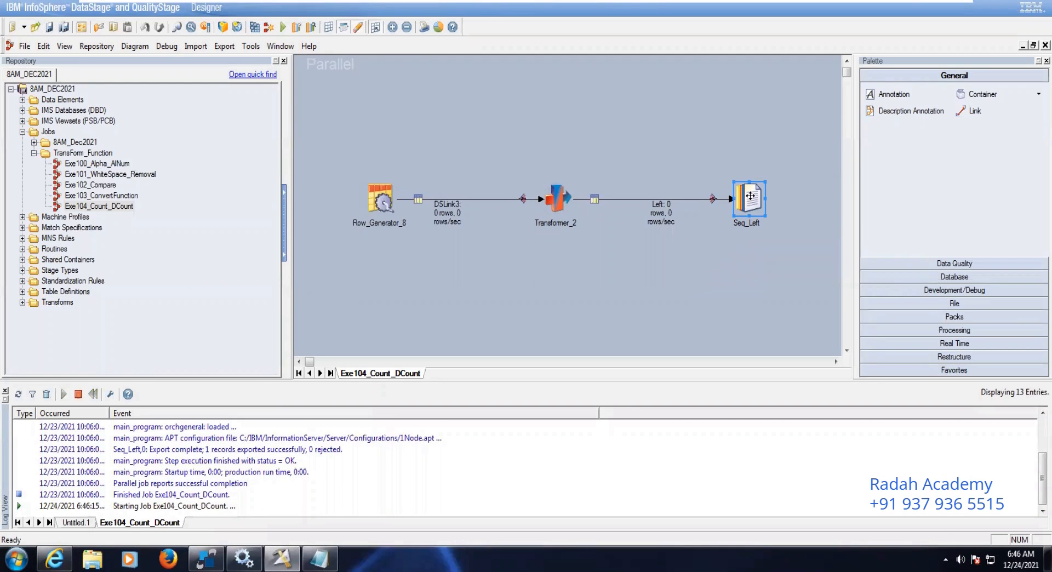
- Check the Seq_Left output stage properties and start View Data on it with default parameters
double_click(746, 197)
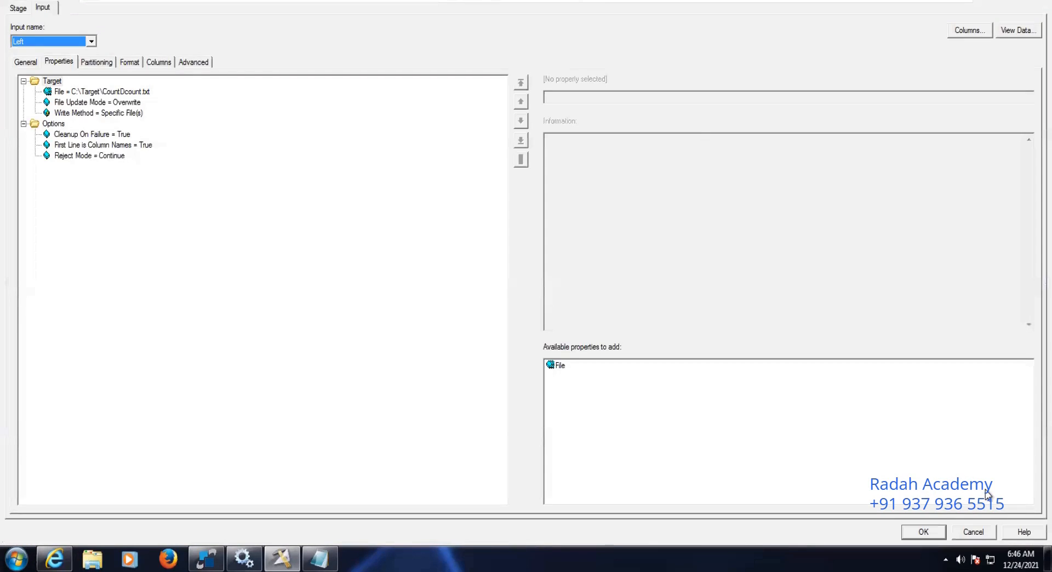
left_click(923, 531)
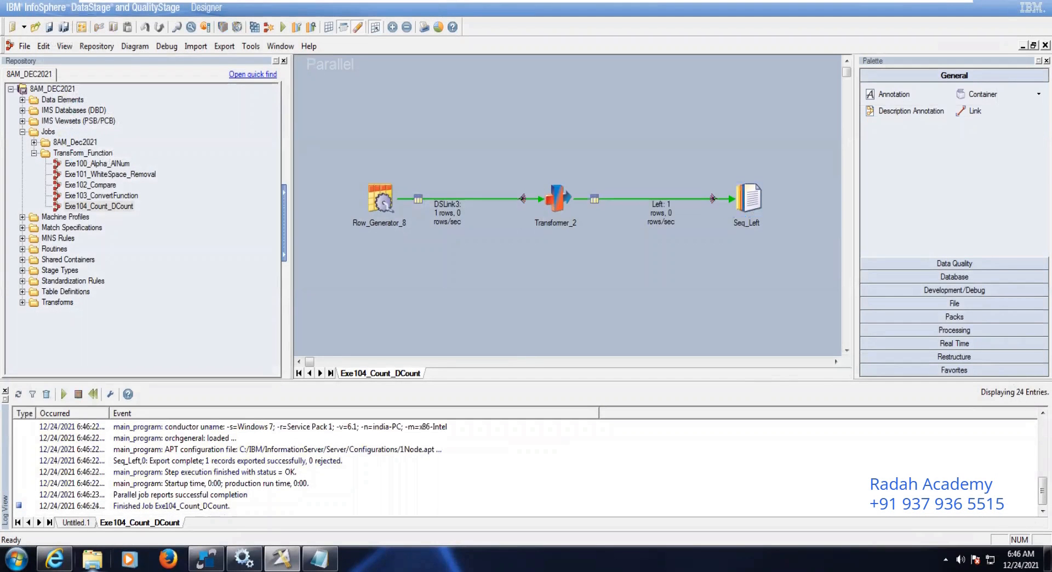
right_click(748, 198)
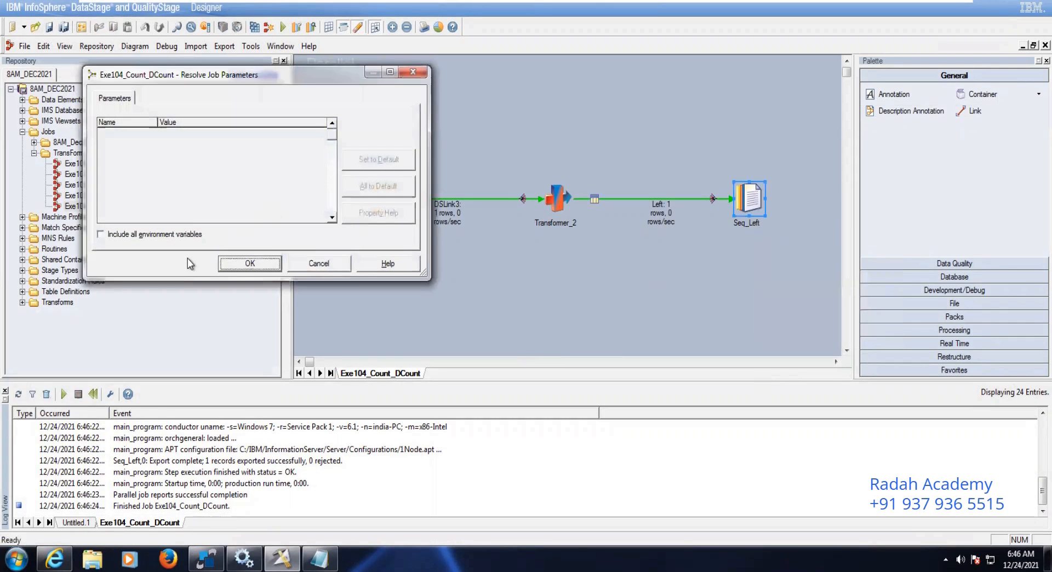
left_click(249, 263)
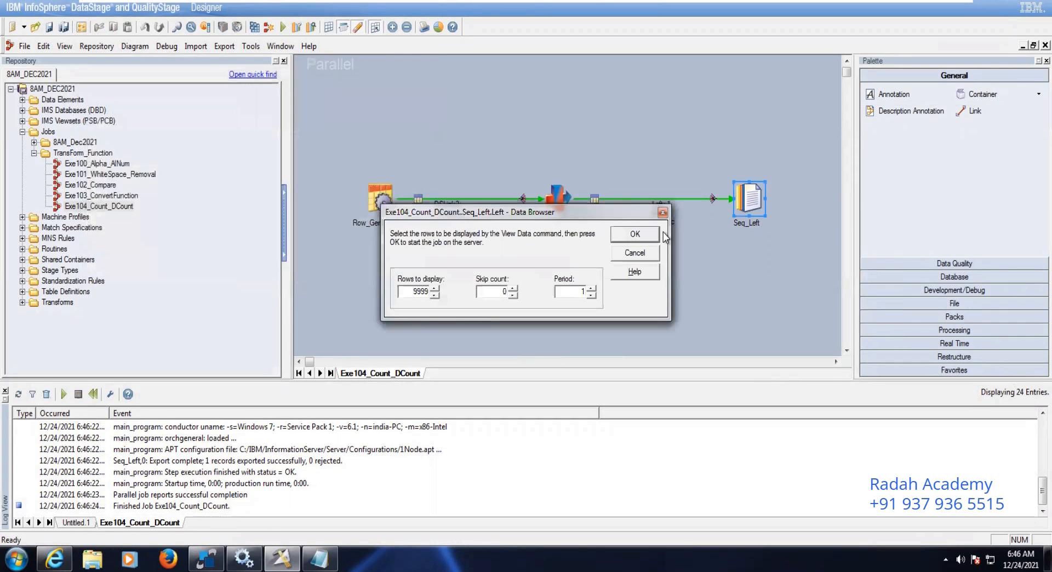
left_click(633, 234)
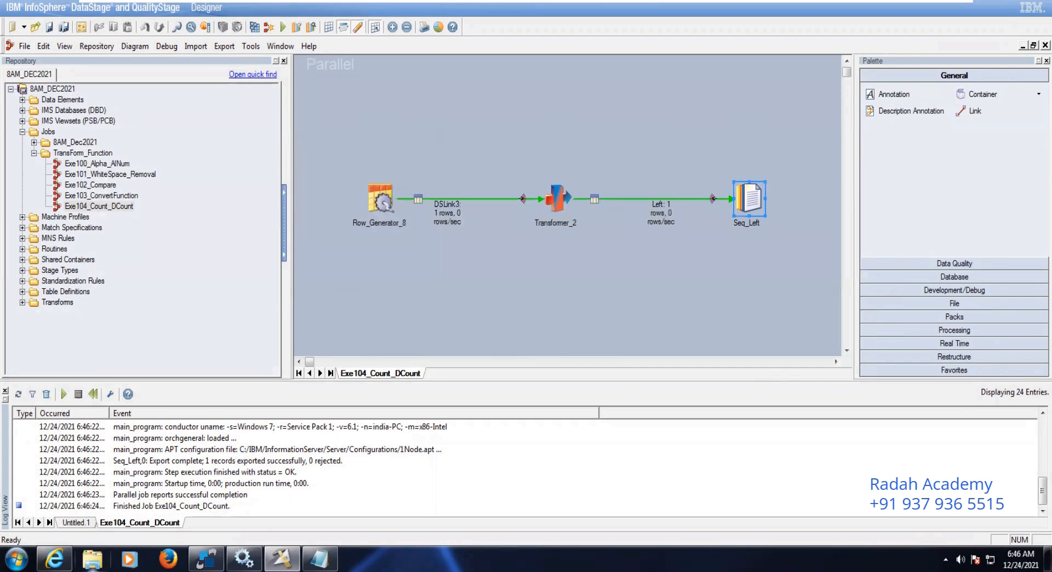
- From Windows Explorer, load C:\Target\CountDcount.txt in Notepad showing Count 2 and DCount 4
left_click(92, 558)
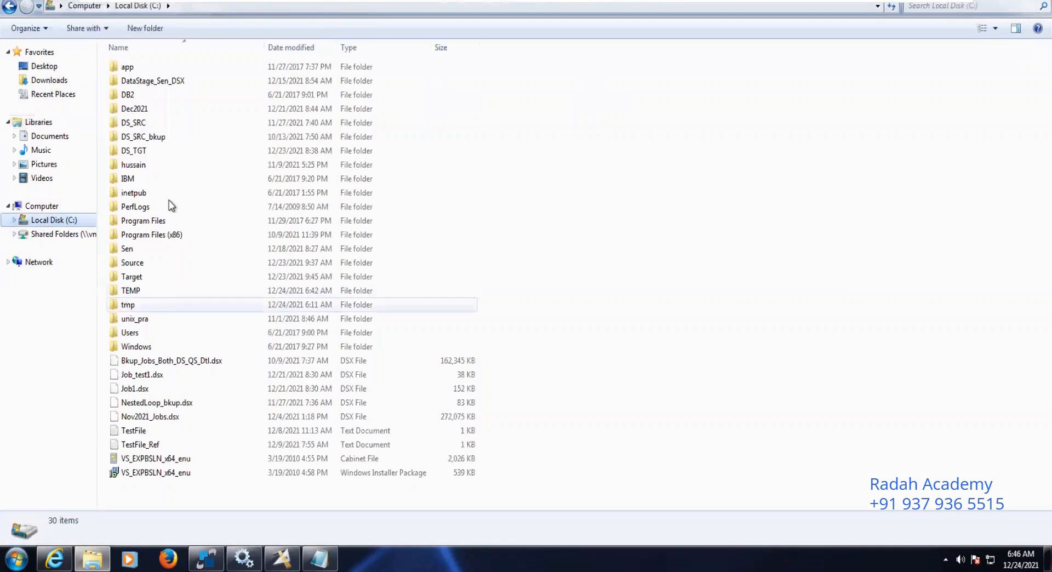
double_click(132, 276)
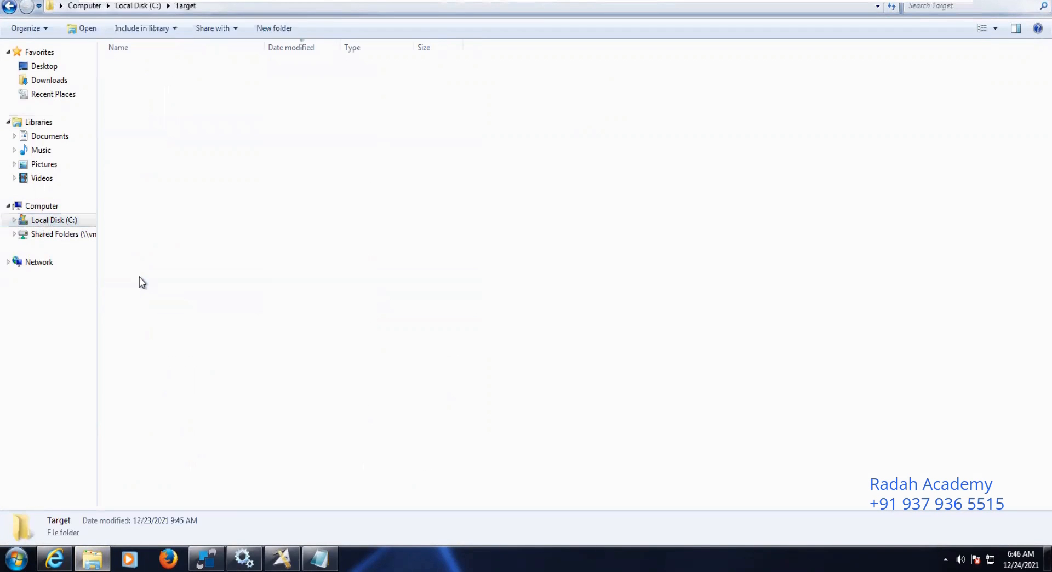
double_click(143, 67)
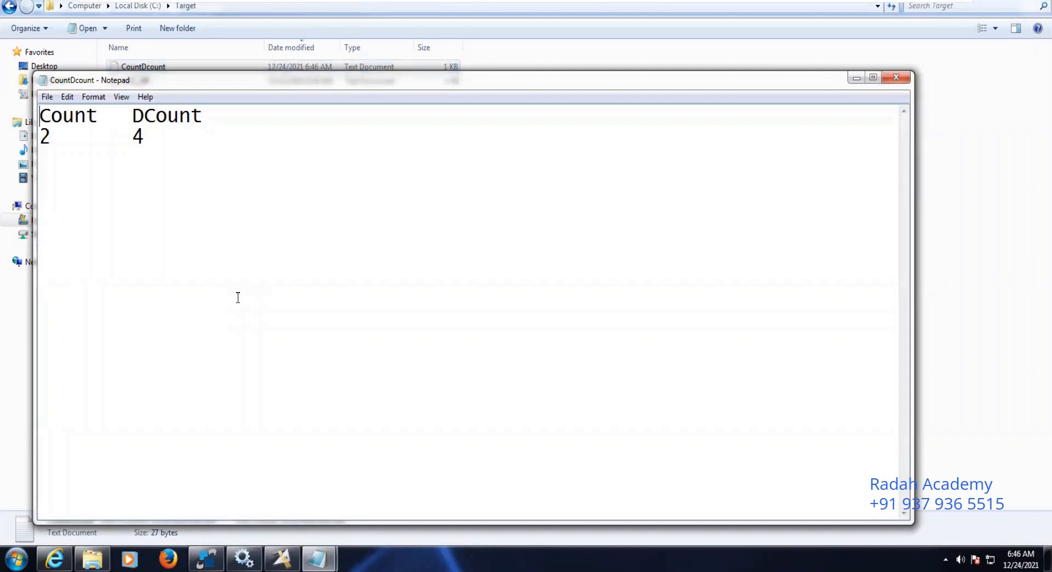
mouse_move(319, 558)
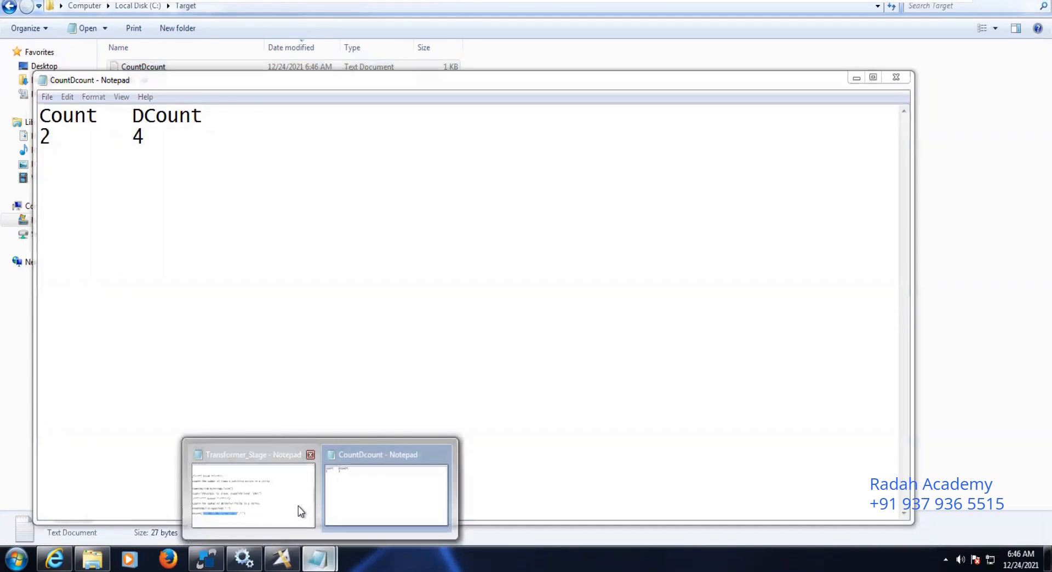
- Review the Count and Dcount examples in the Transformer_Stage notes, then close that Notepad window
left_click(252, 493)
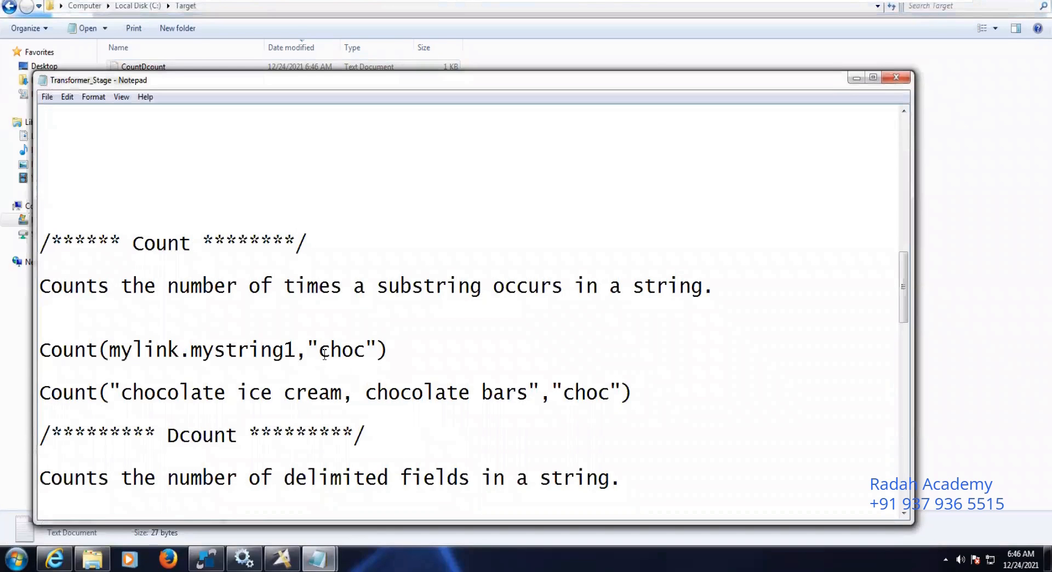
double_click(342, 350)
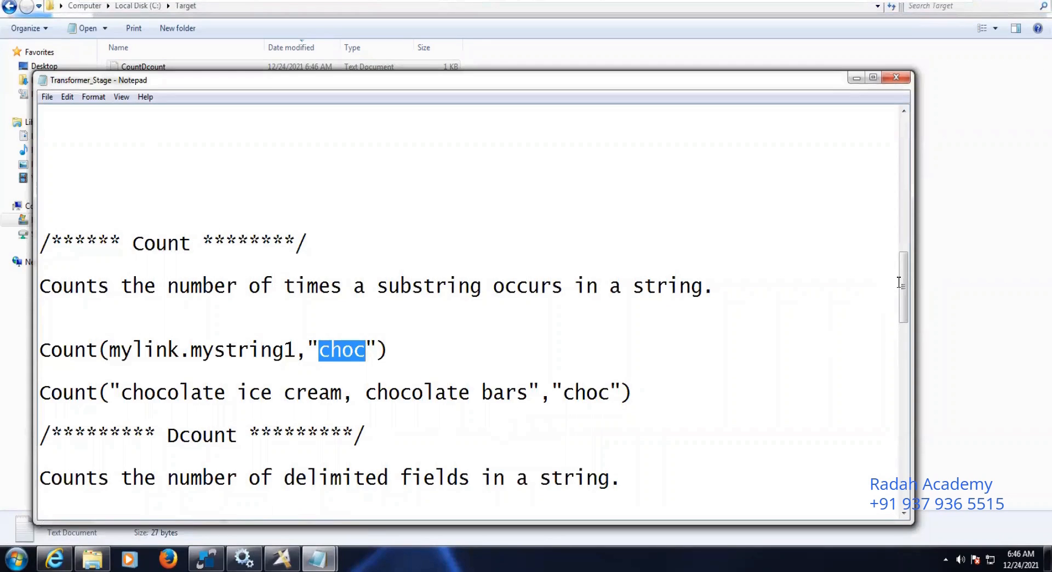
scroll("down", 3)
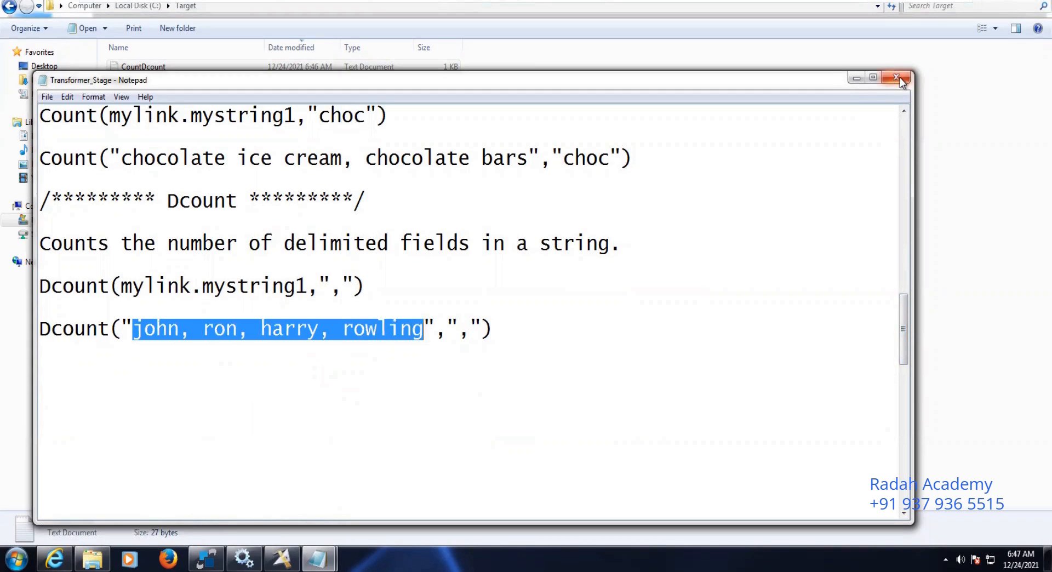
left_click(897, 78)
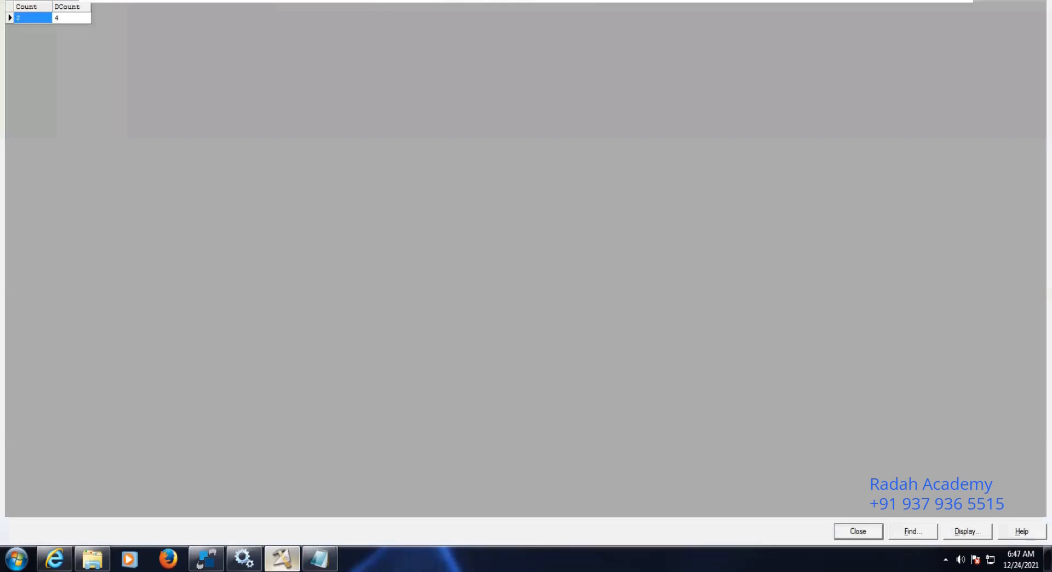
mouse_move(80, 26)
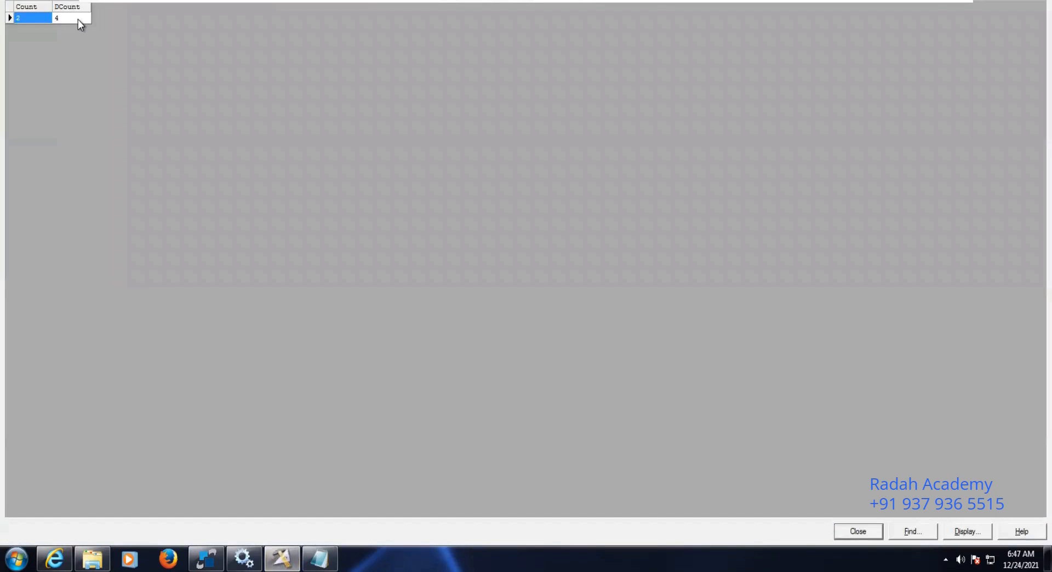
mouse_move(274, 201)
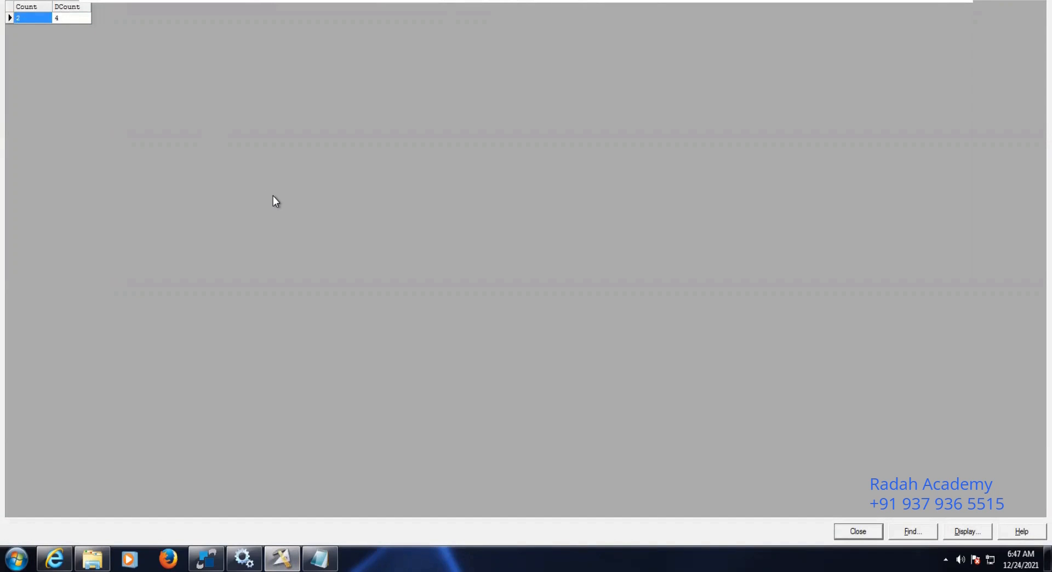